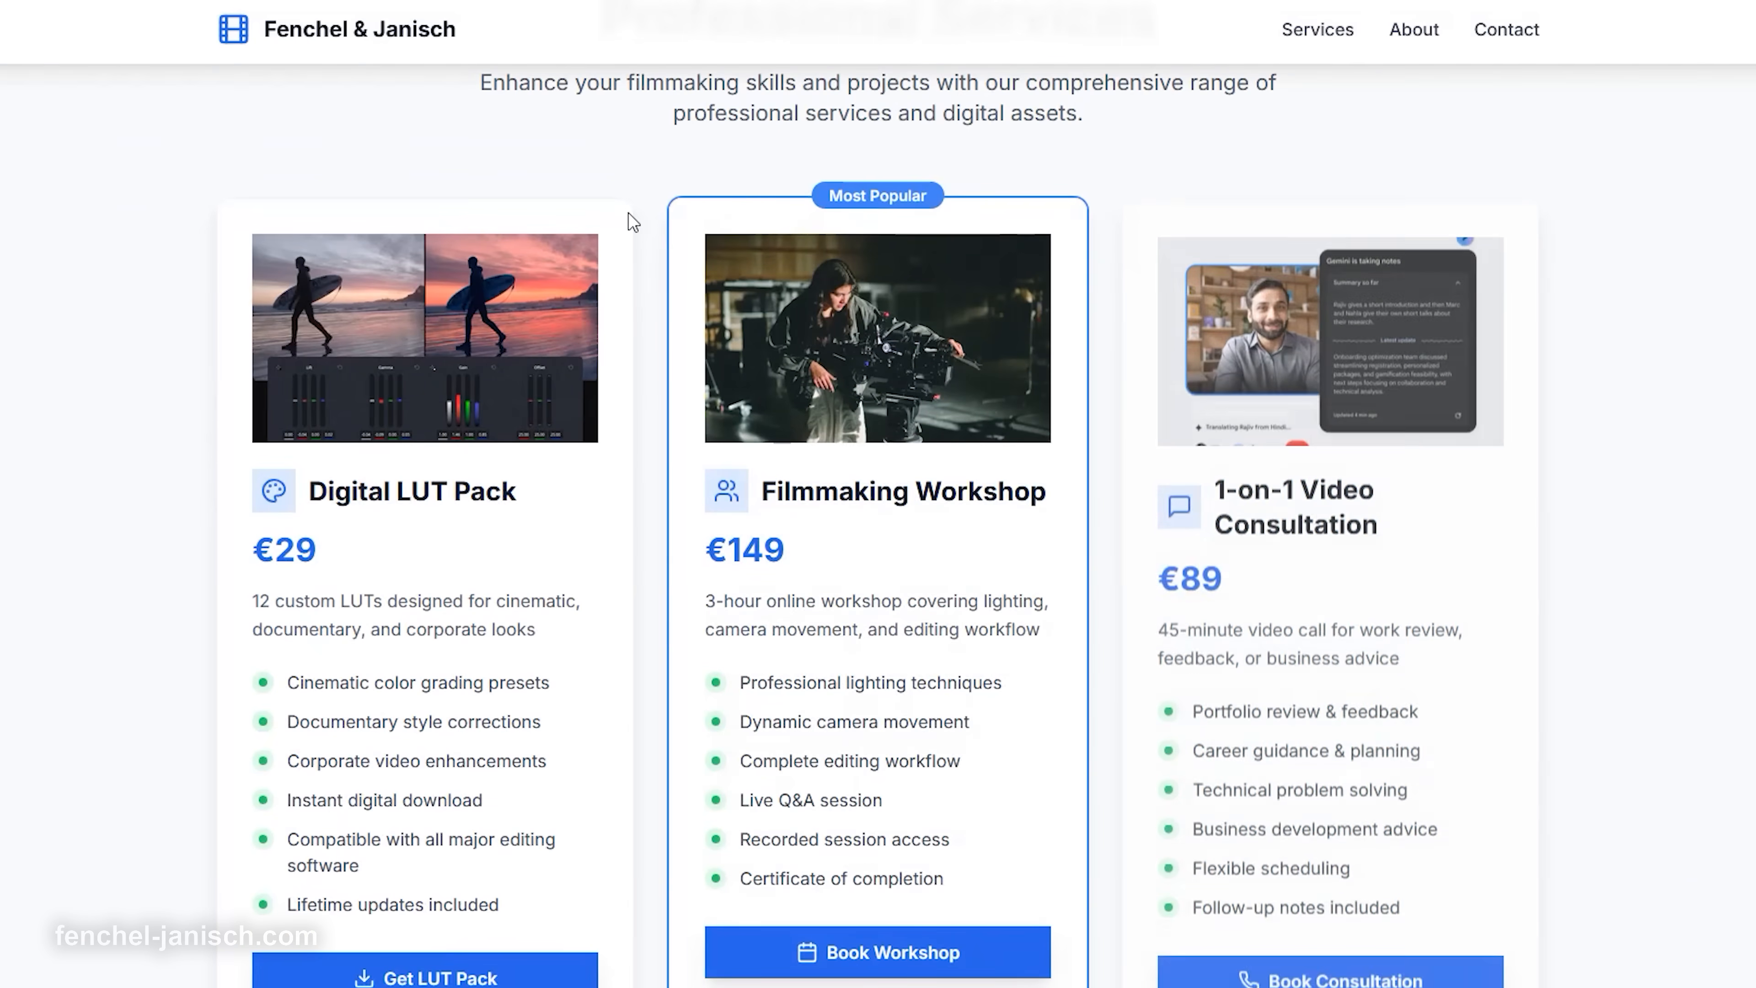
- Start Stripe checkout for the 89,00 € 1-on-1 Video Consultation and focus the email field
left_click(1328, 976)
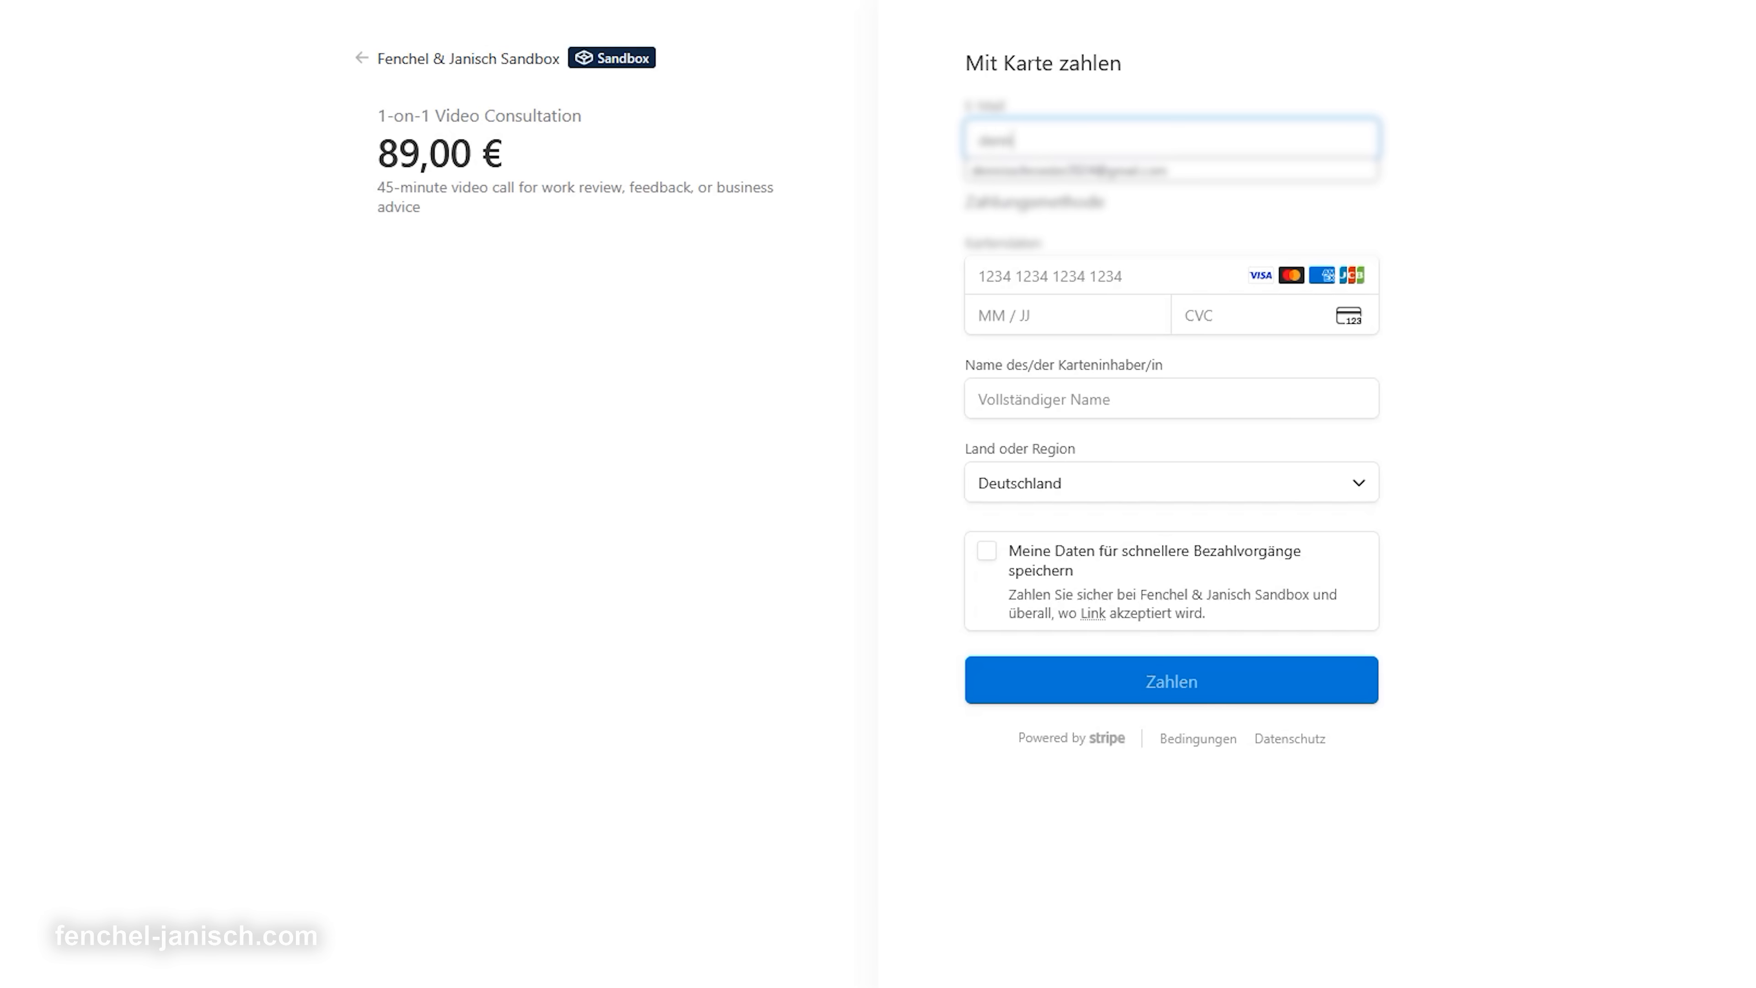
left_click(1120, 276)
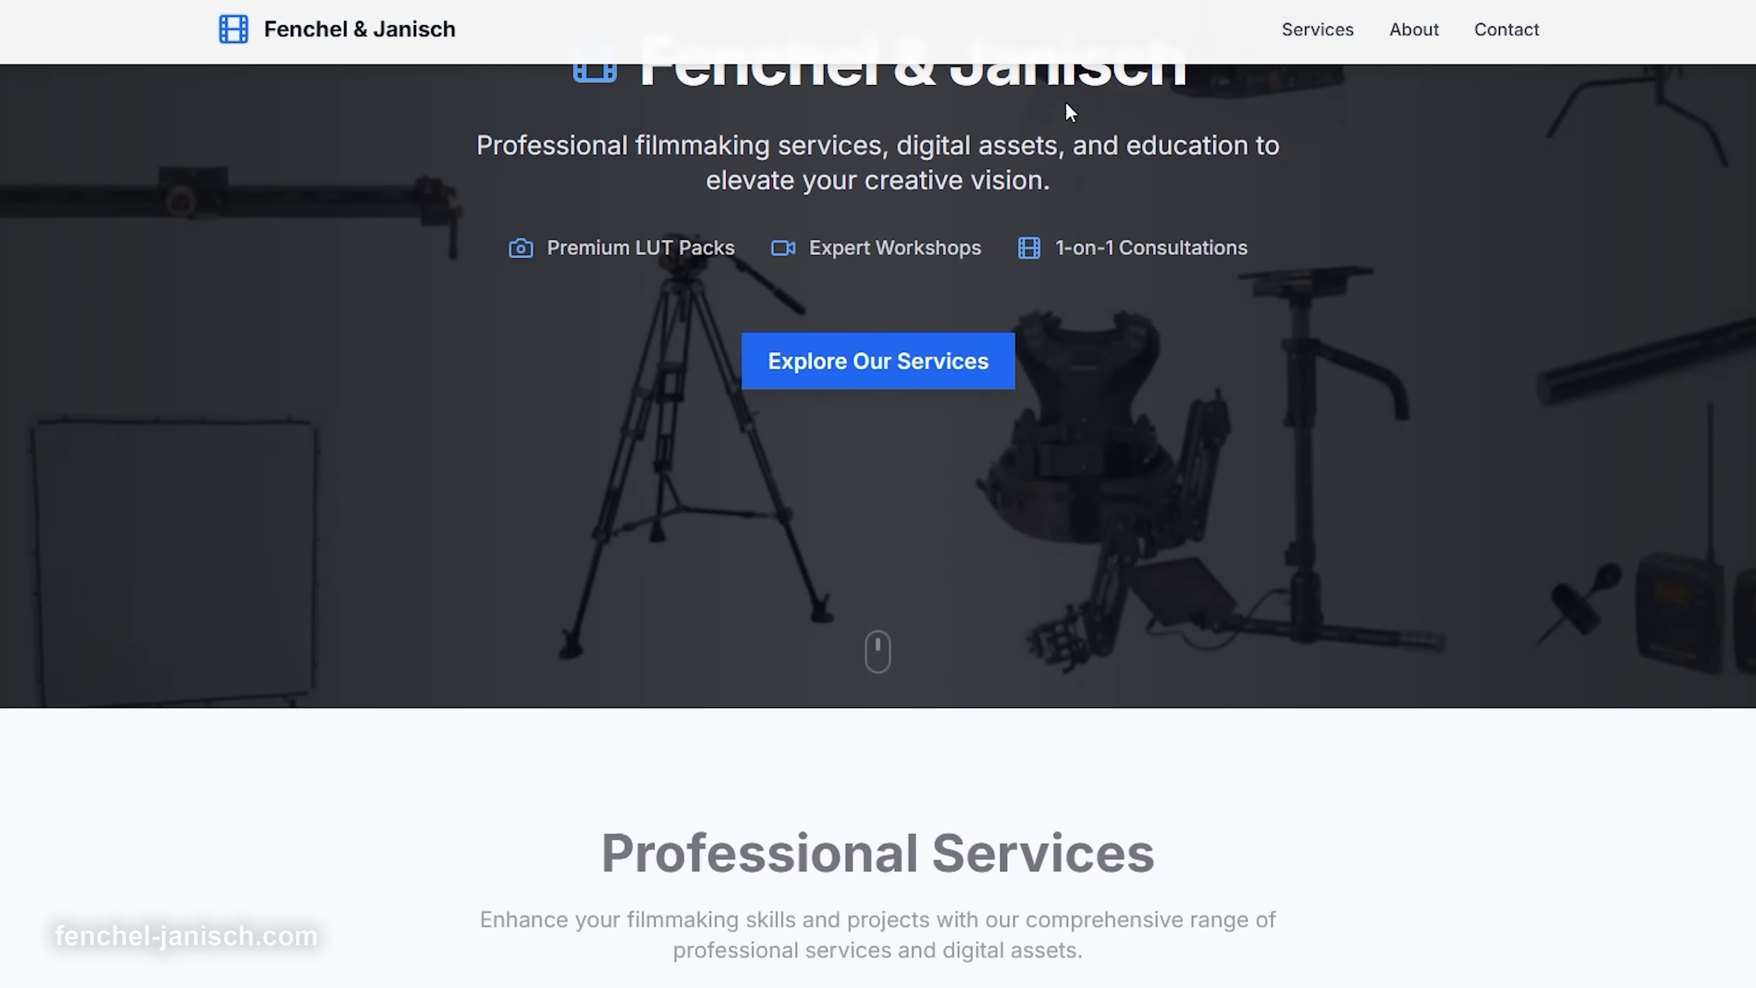
scroll("down", 3)
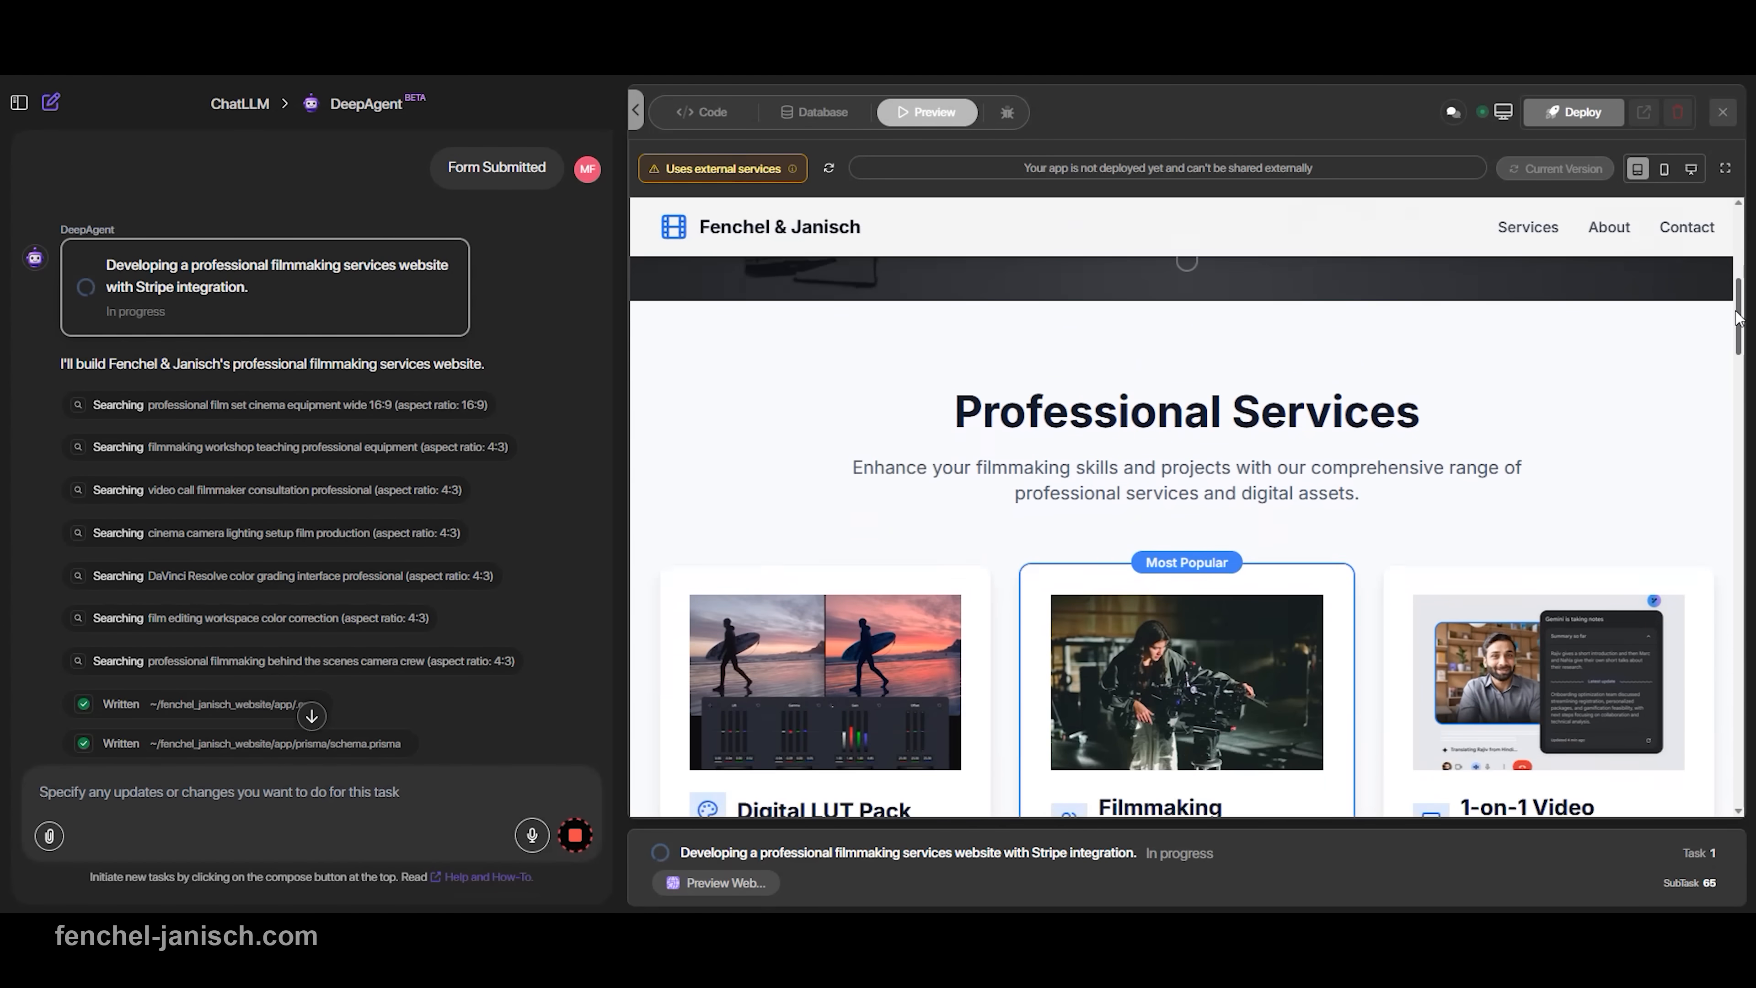
scroll("down", 3)
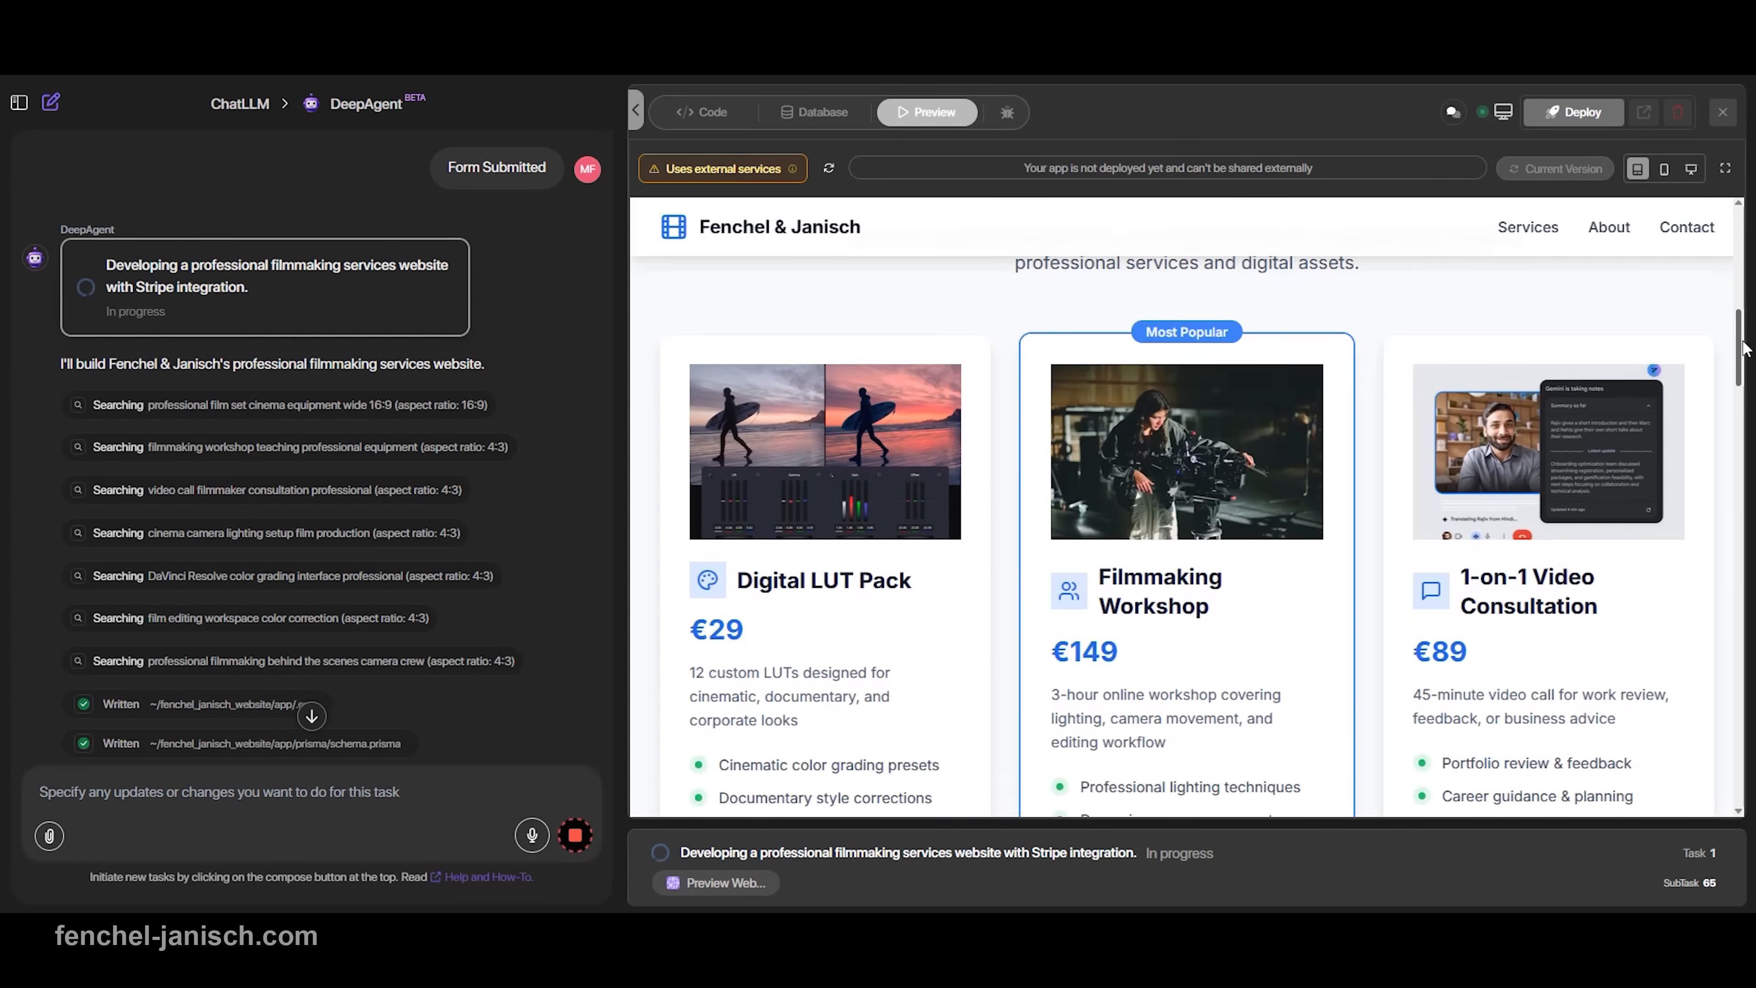
left_click(699, 112)
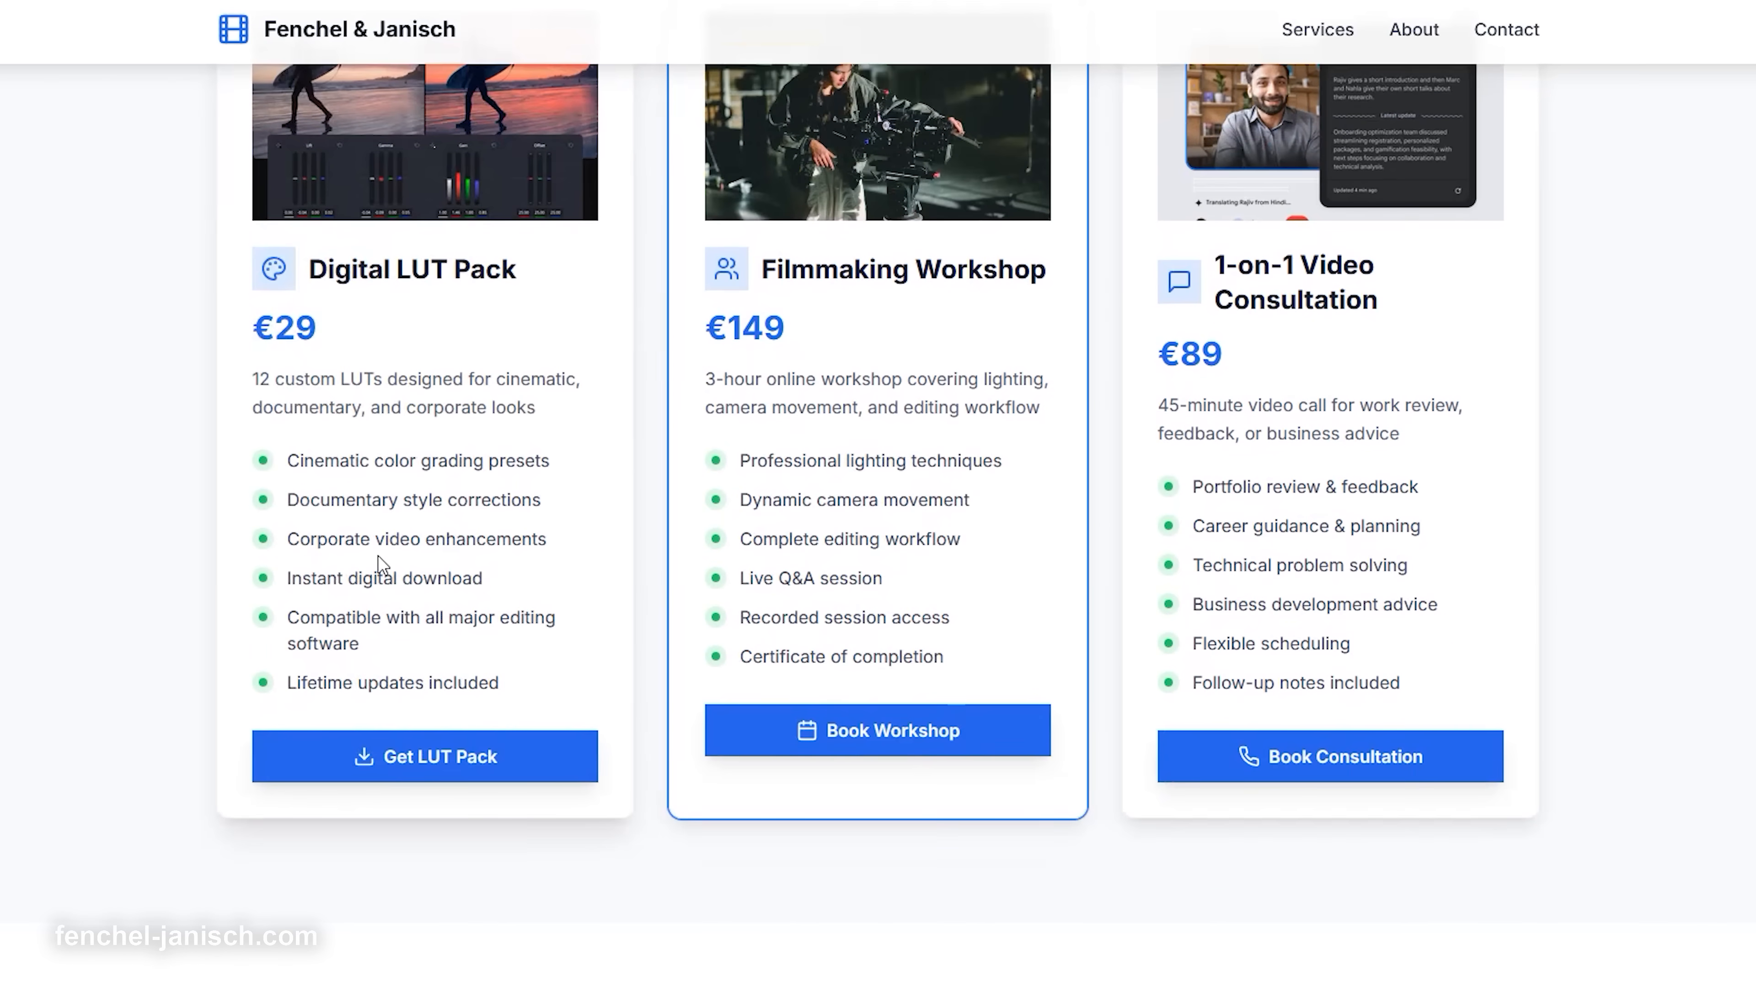
left_click(424, 757)
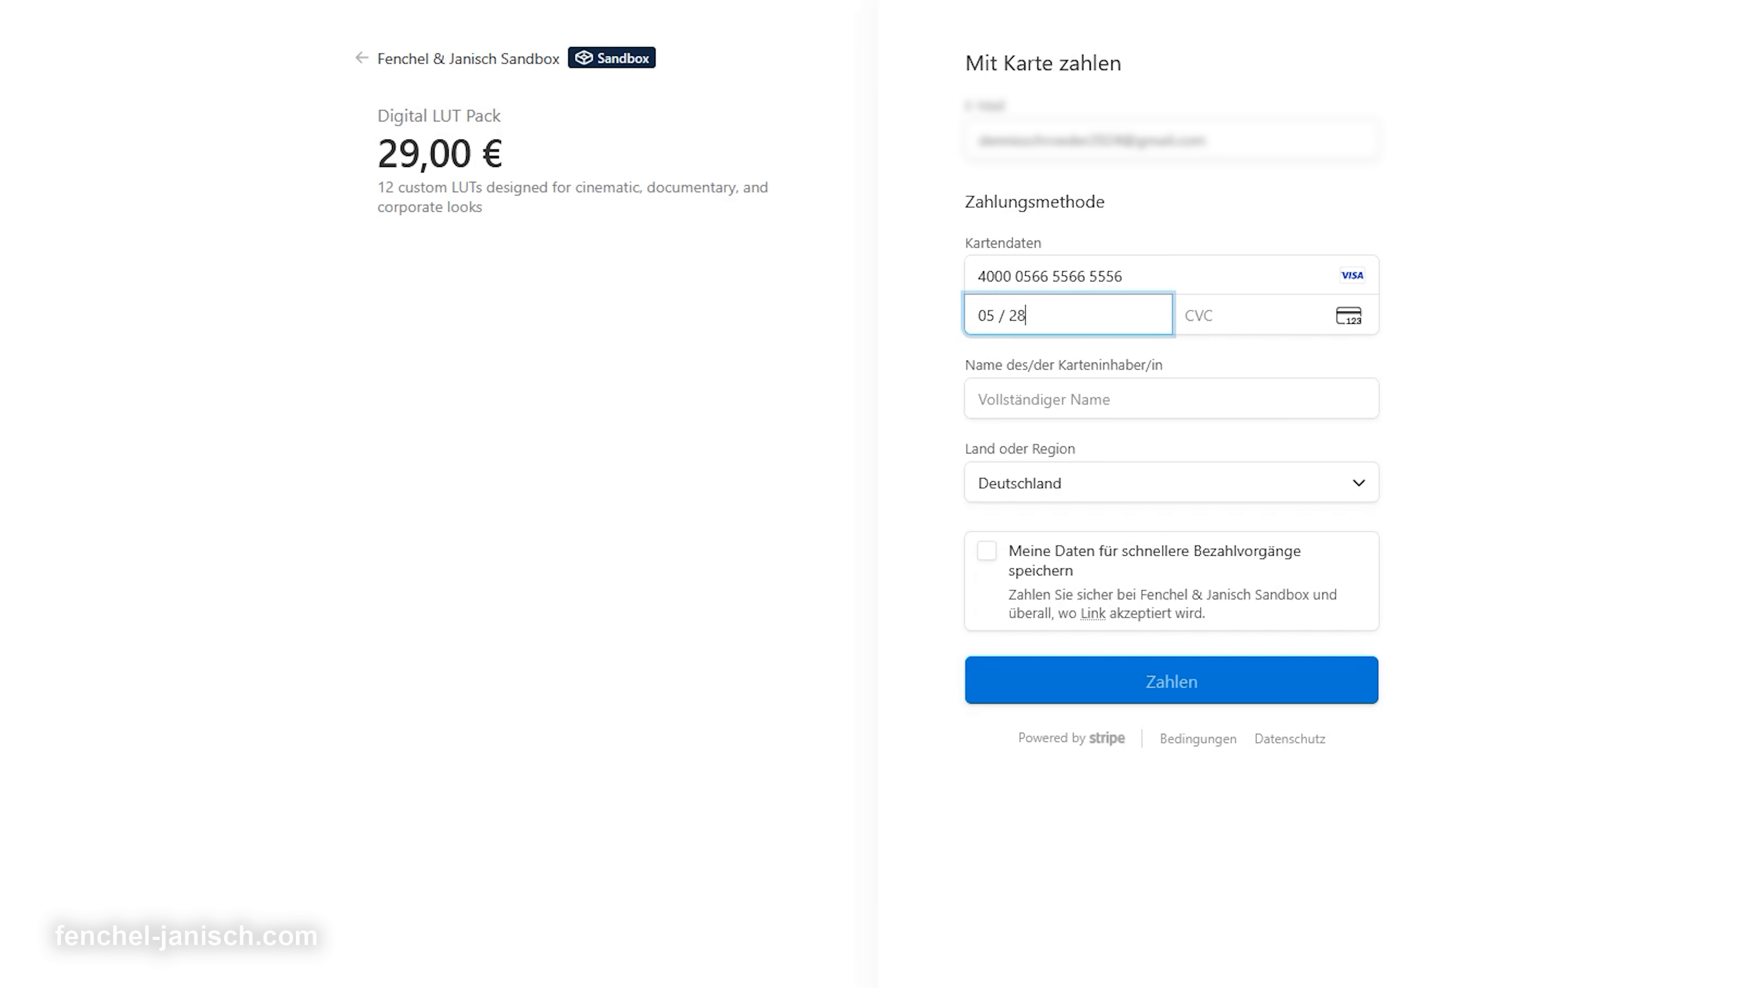
type("Dennis Schröder")
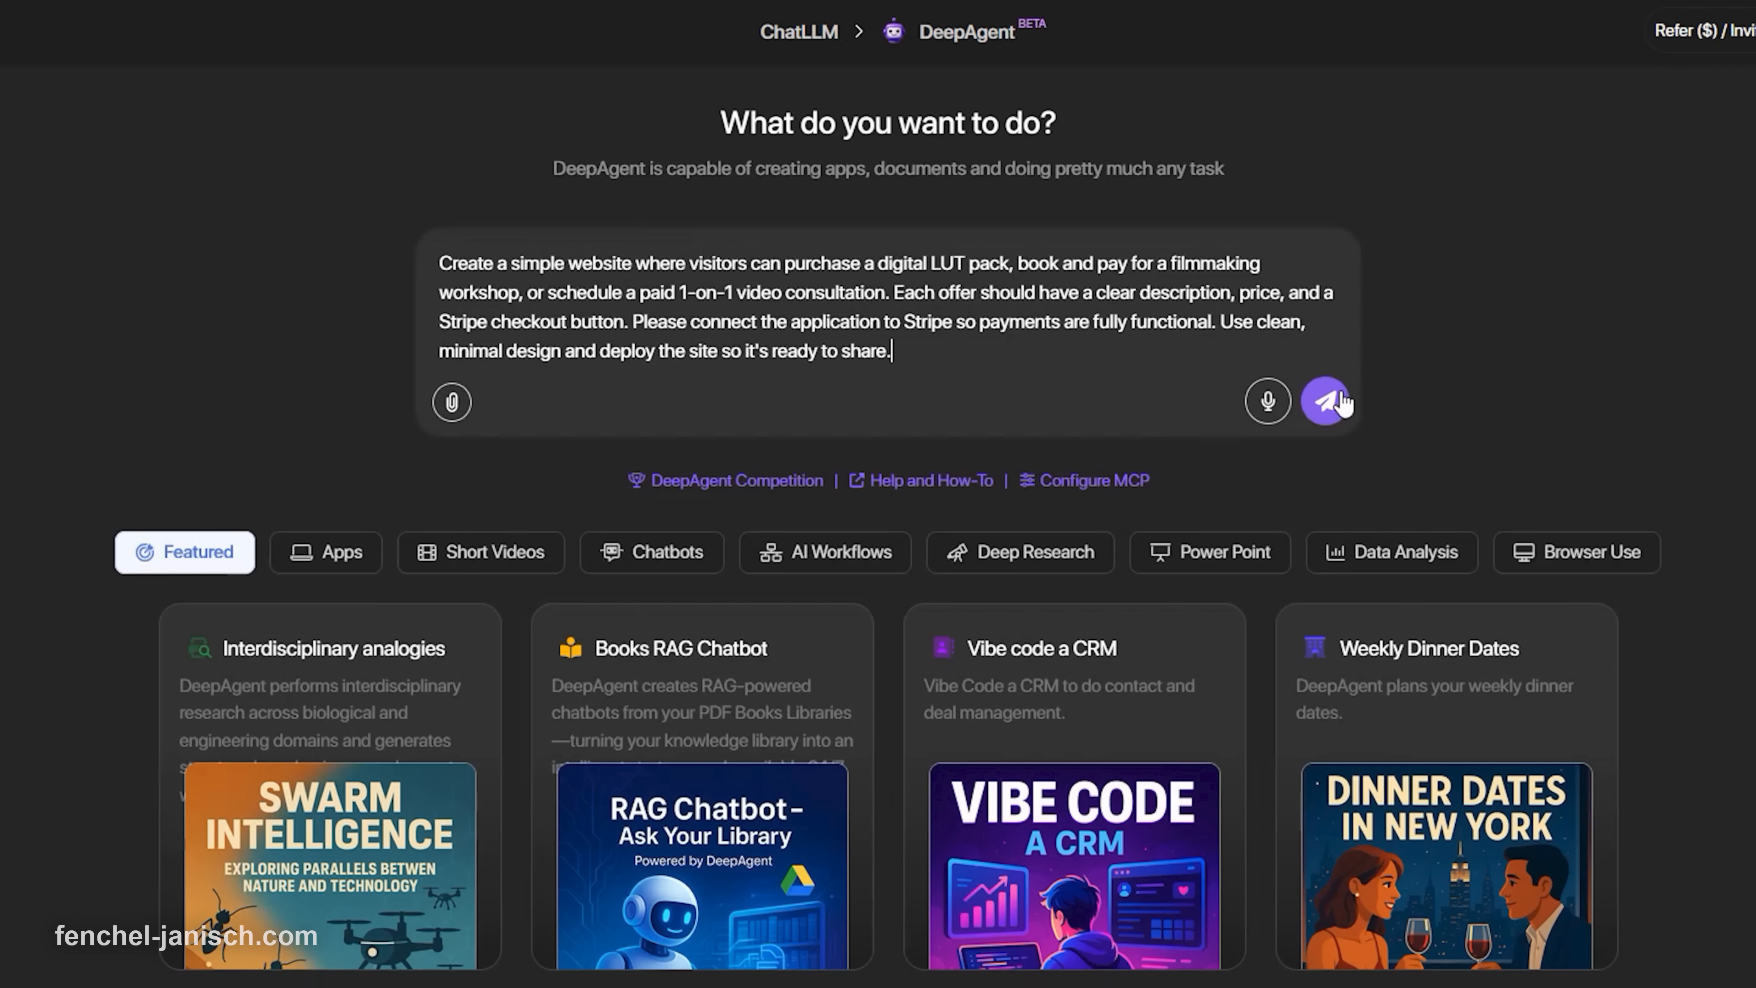
- Send the website request, then send the business, pricing and contact details to the agent
left_click(1332, 401)
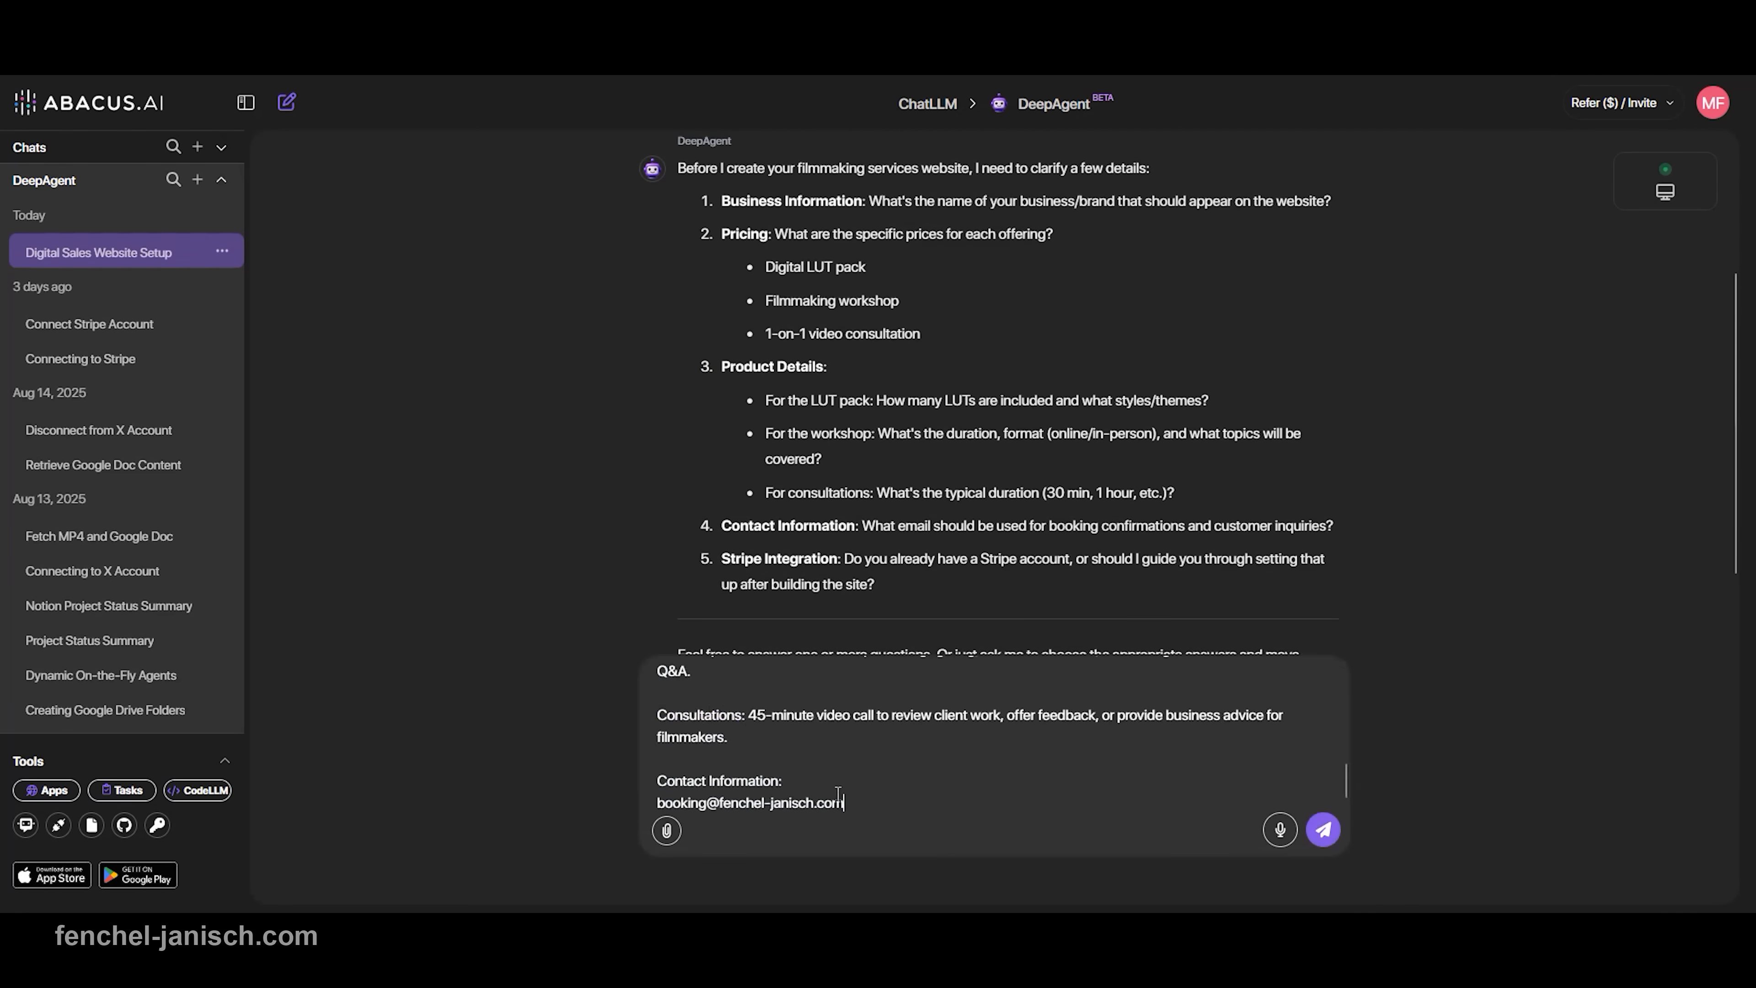
left_click(1322, 830)
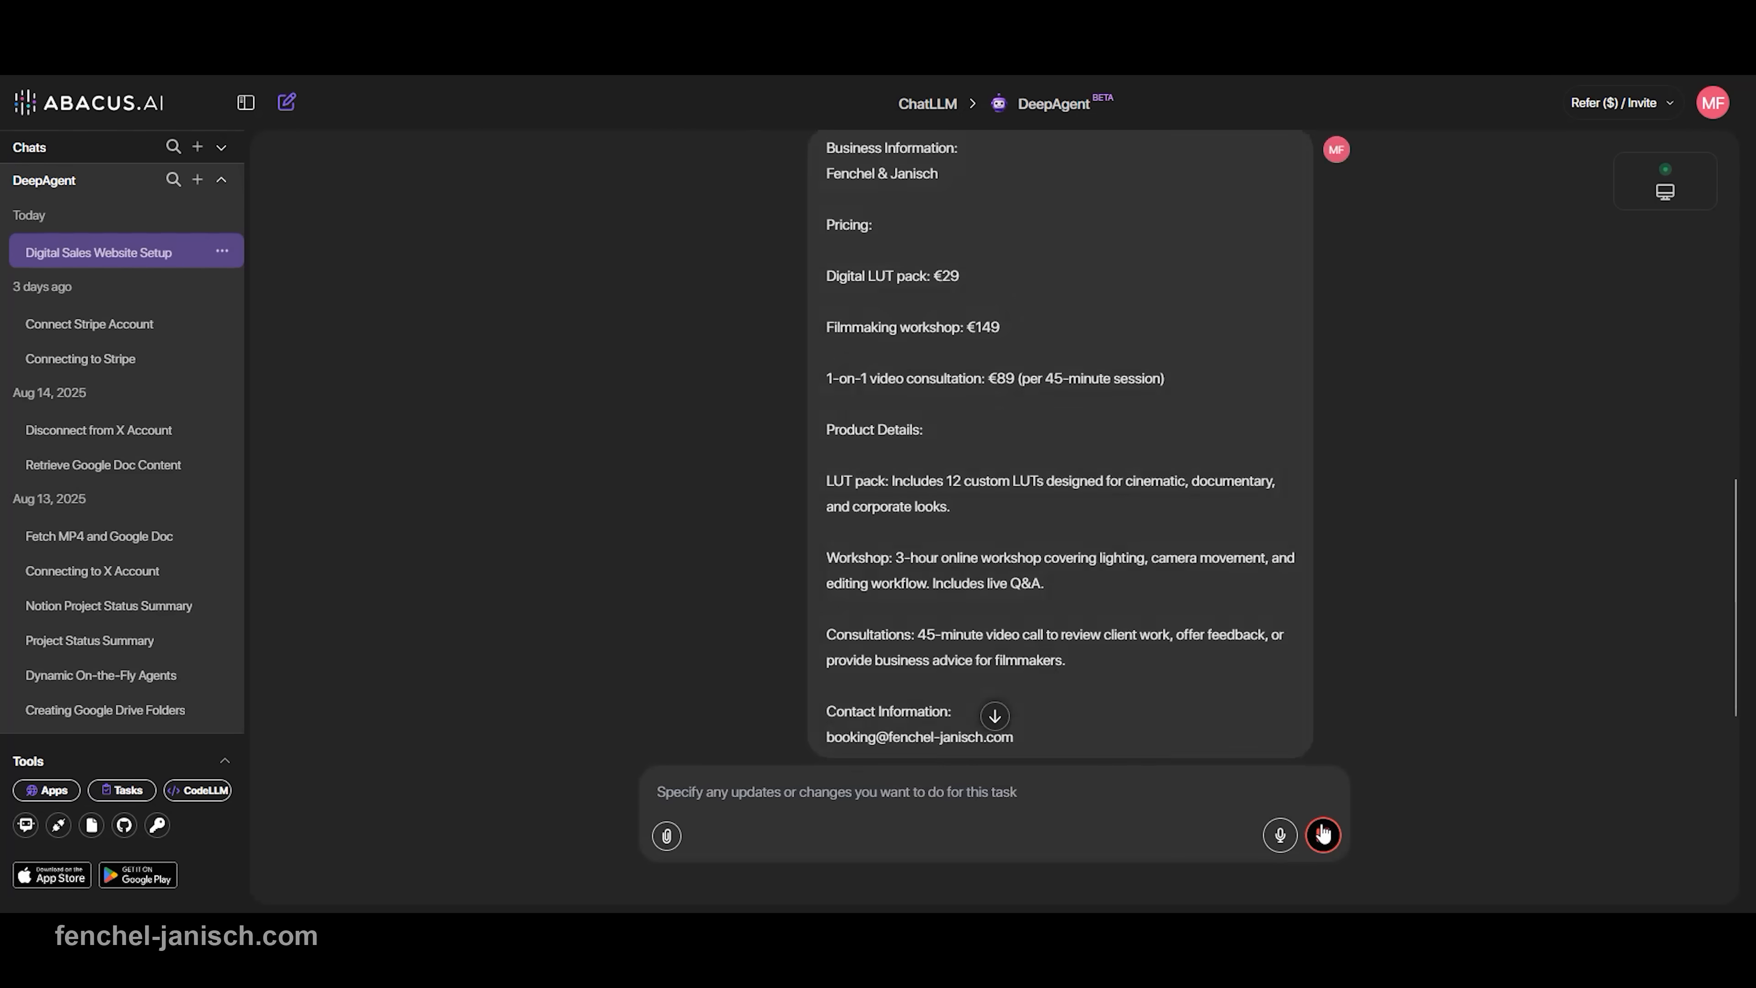
left_click(1323, 835)
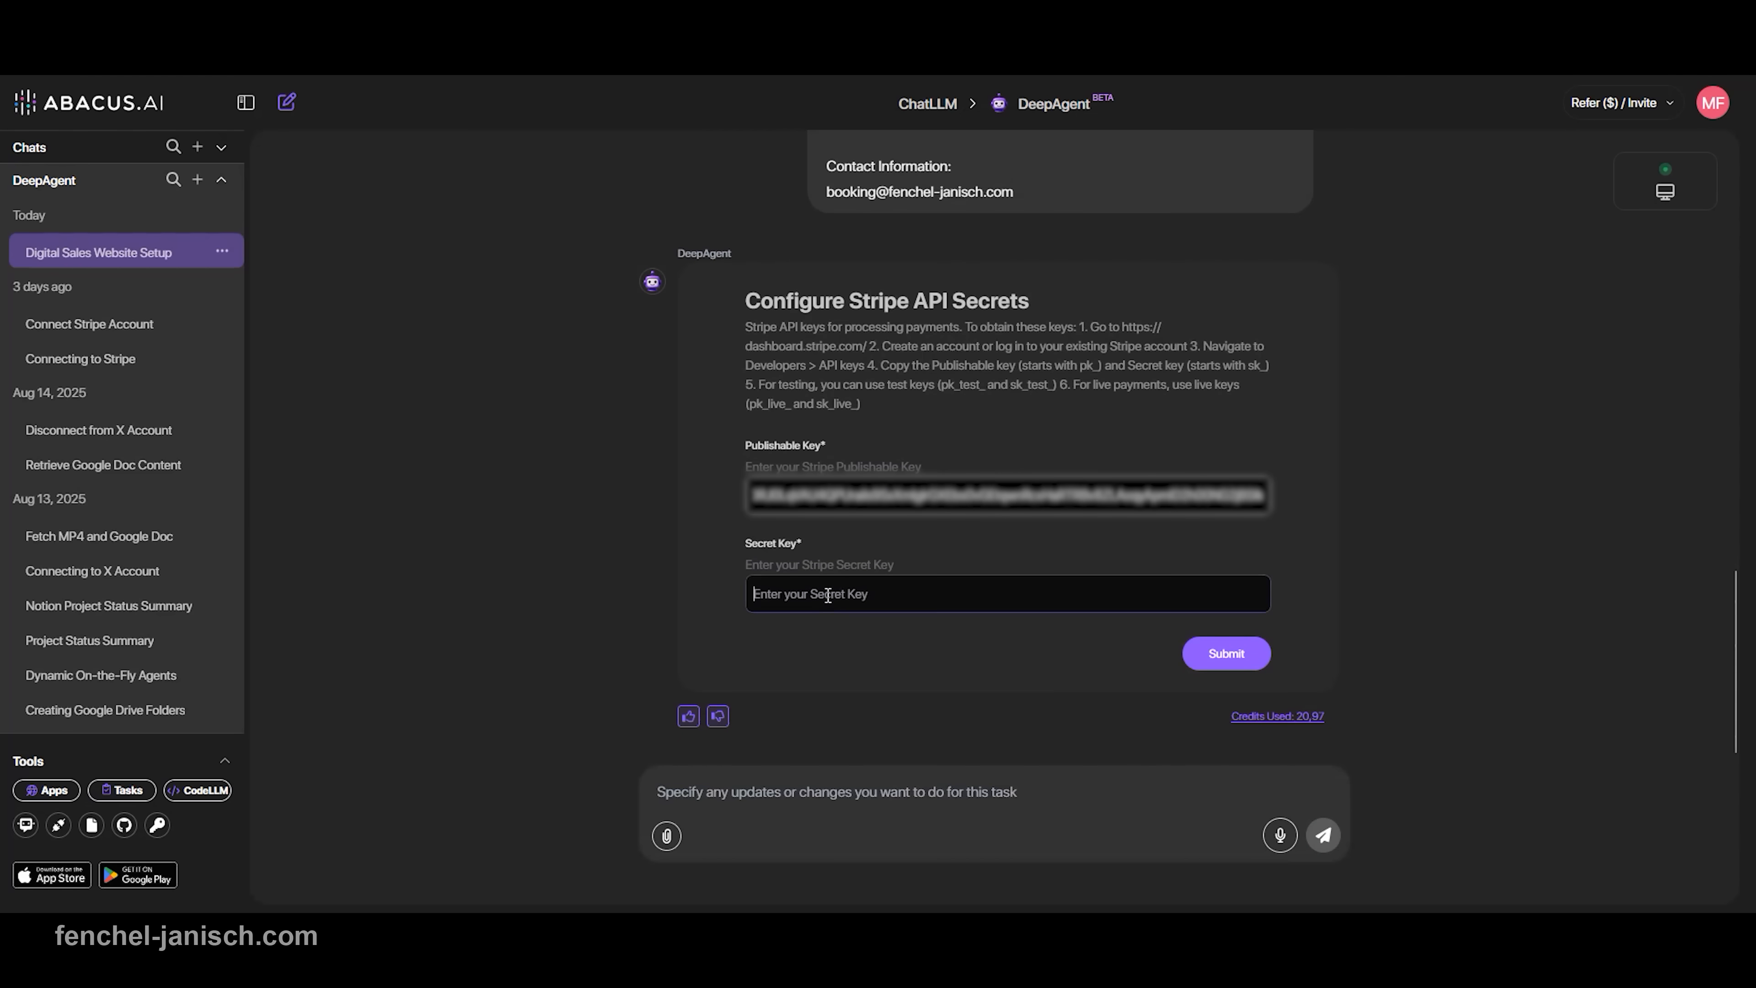
- Begin entering the Stripe secret key in the Configure Stripe API Secrets form
left_click(1226, 653)
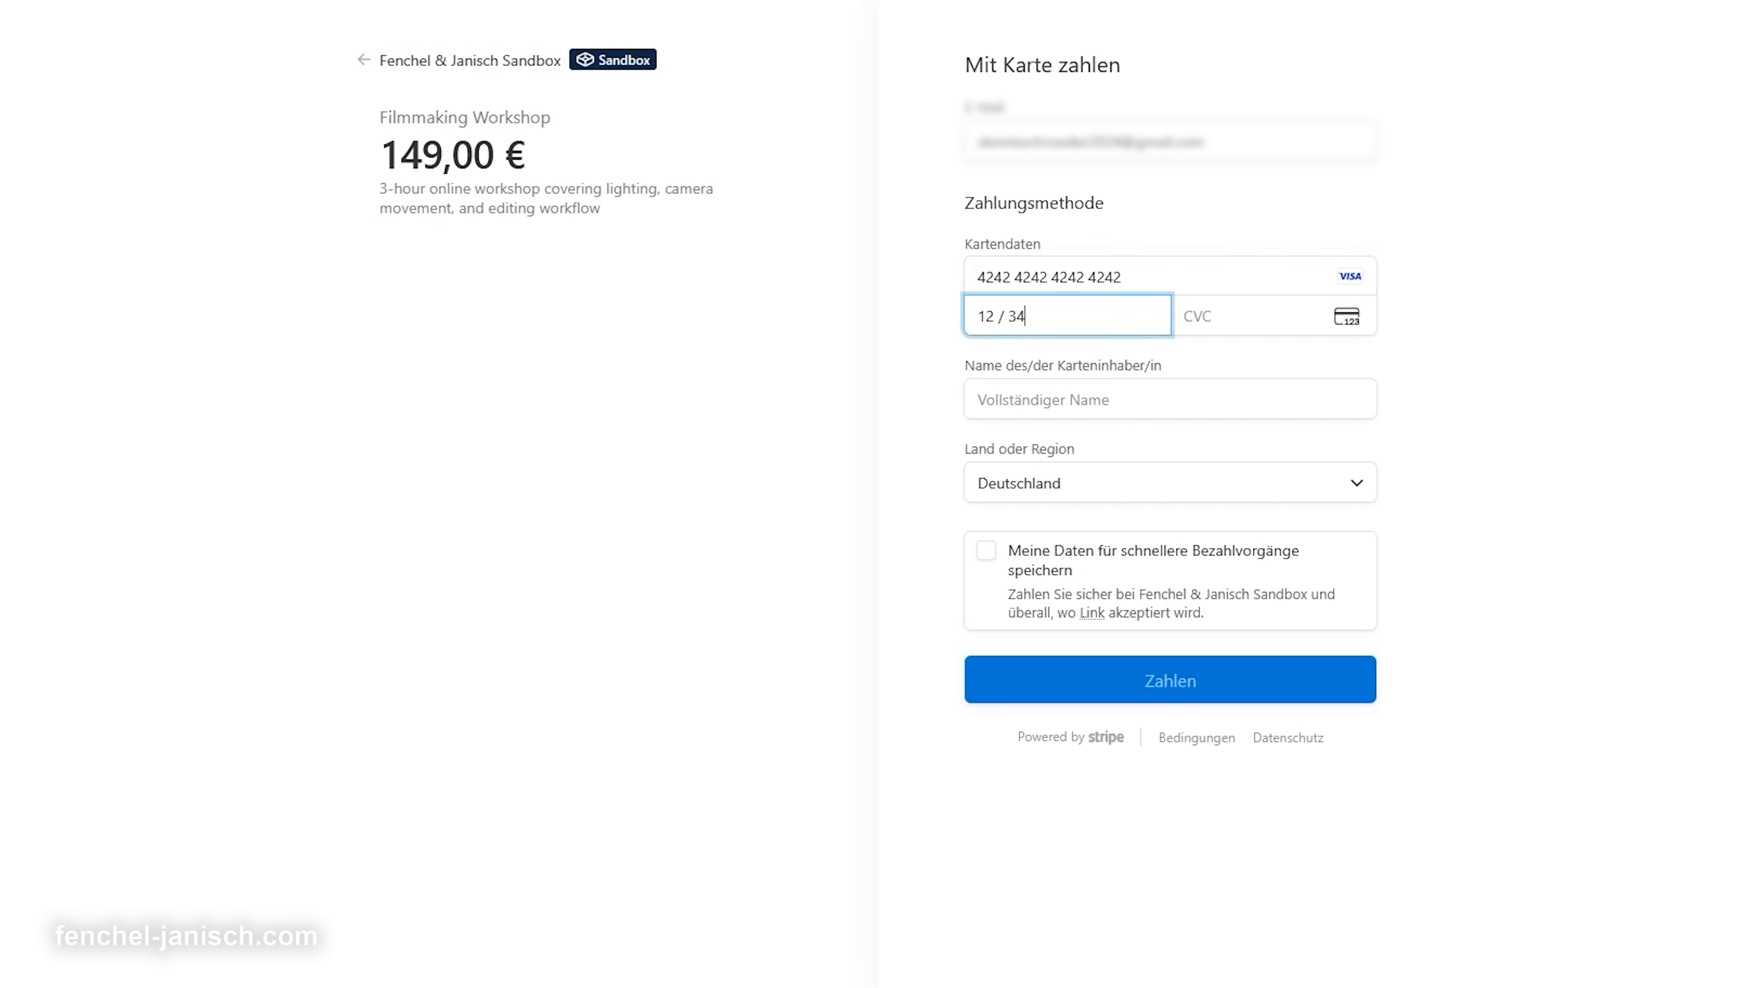
- Focus the Filmmaking Workshop checkout form to continue entering test card details
left_click(1254, 315)
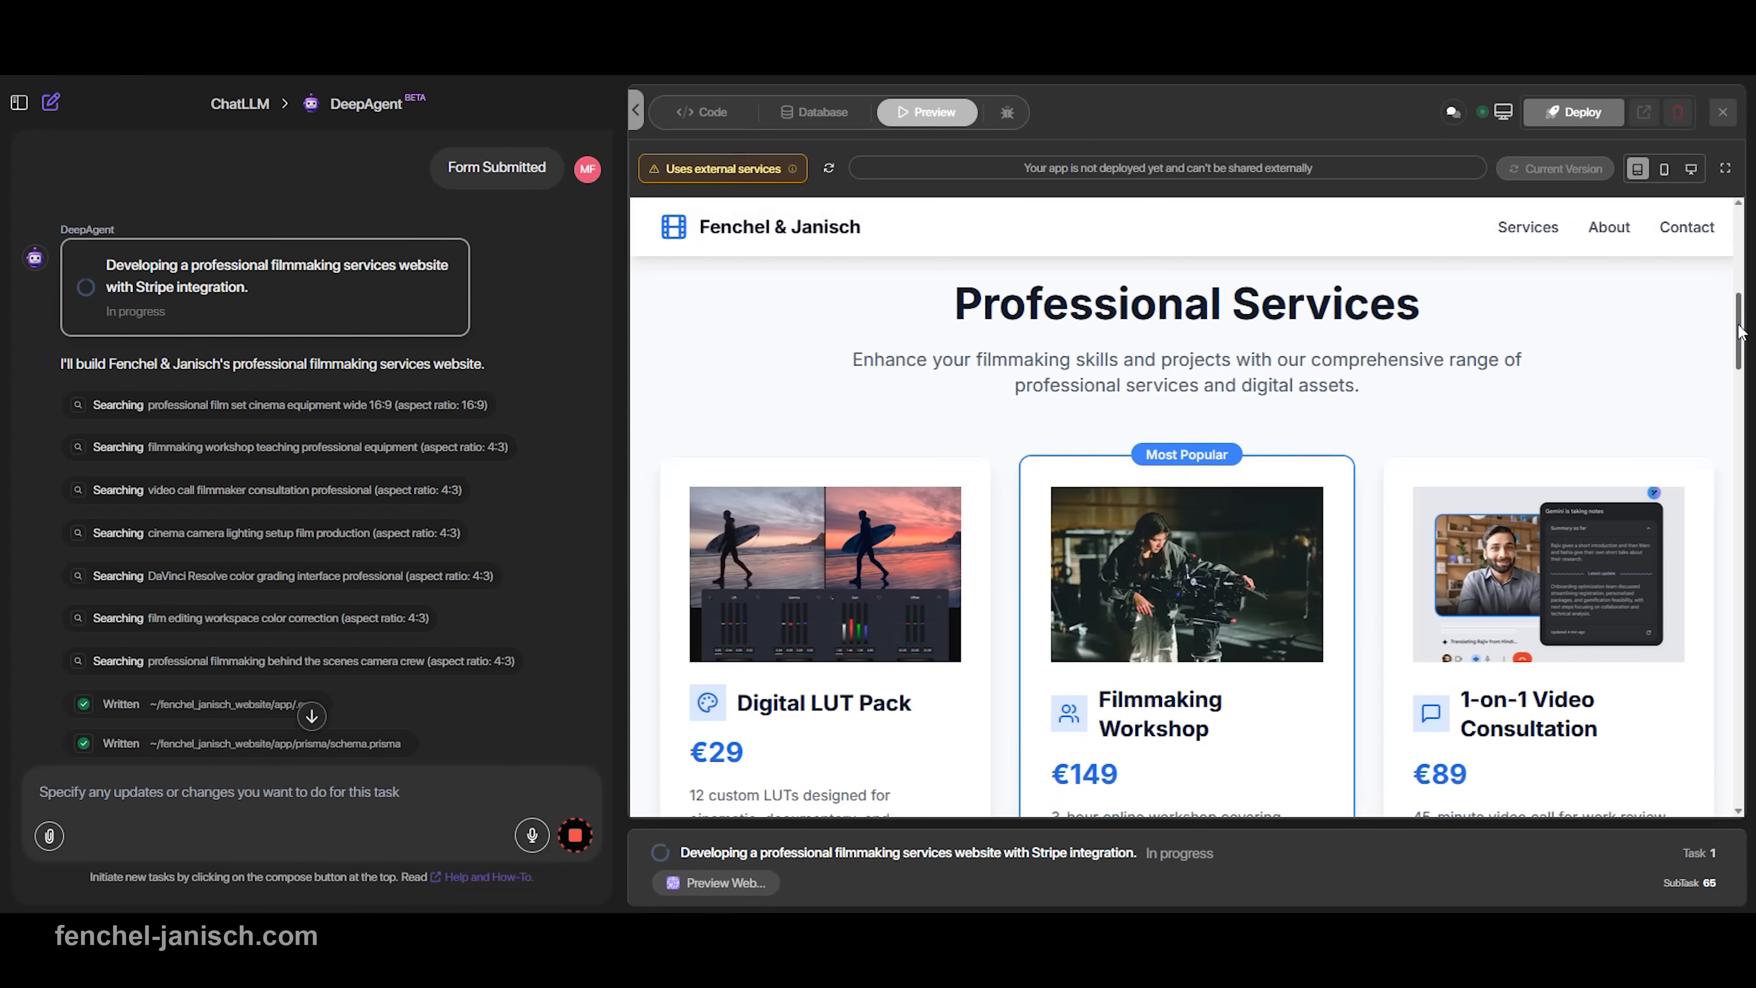
scroll("down", 3)
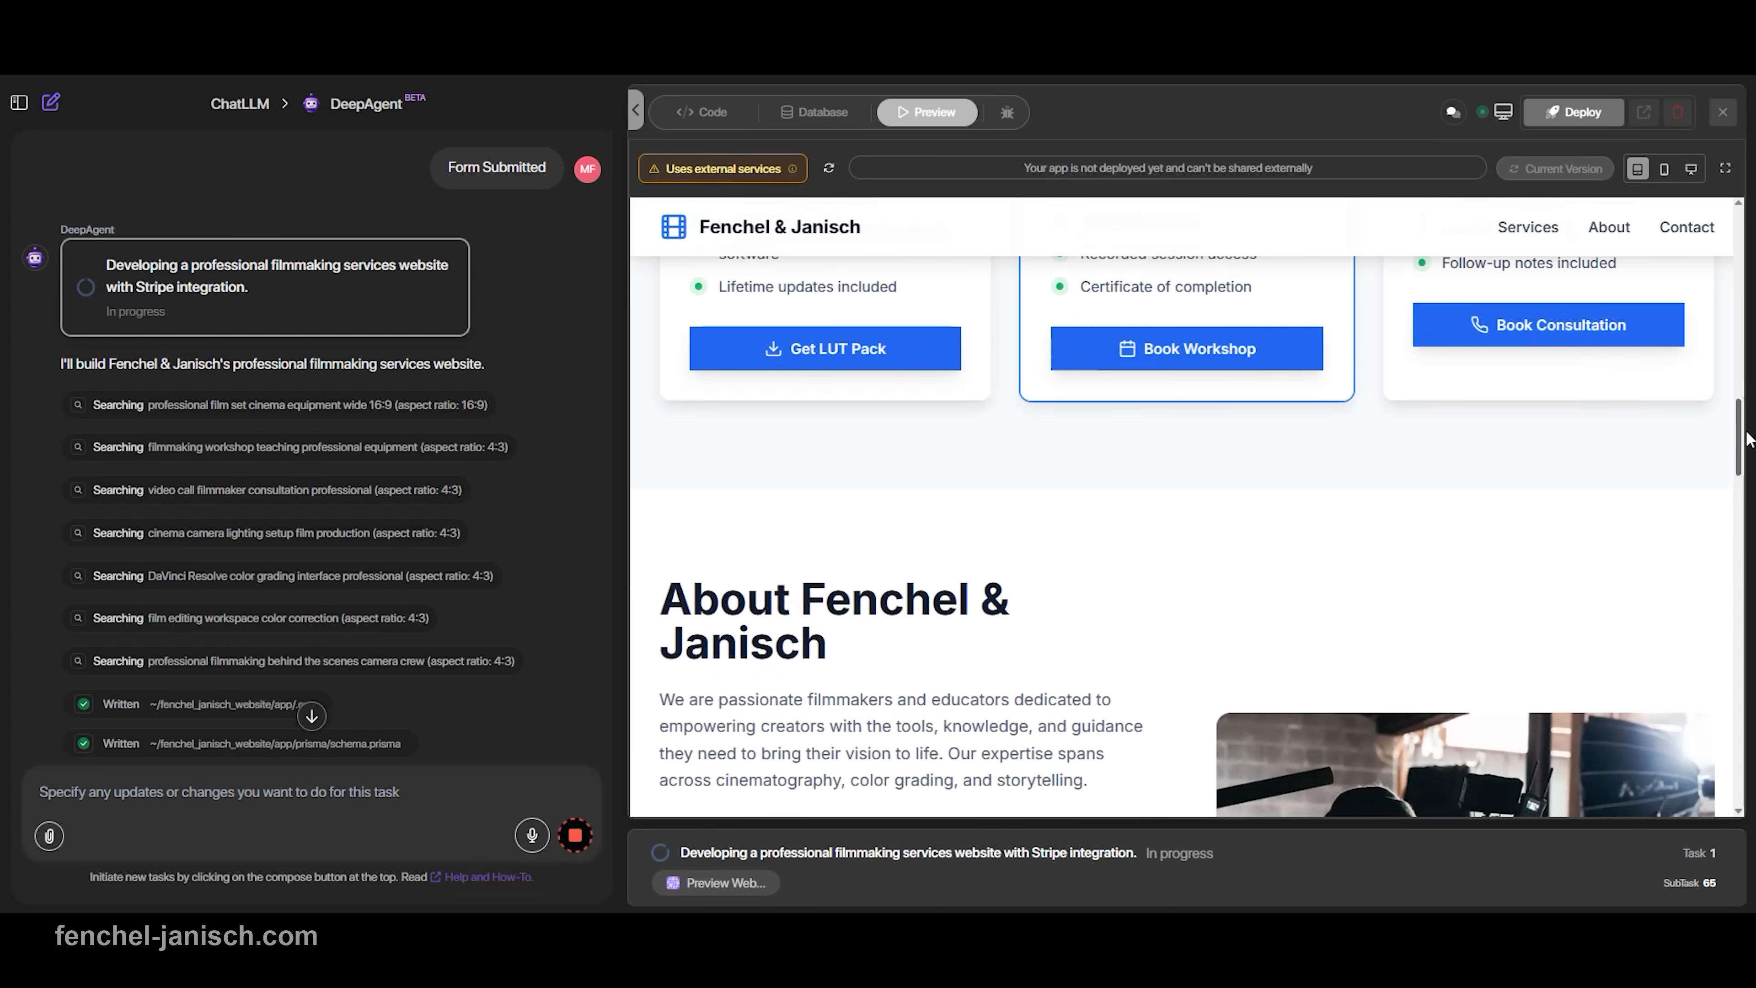
scroll("down", 3)
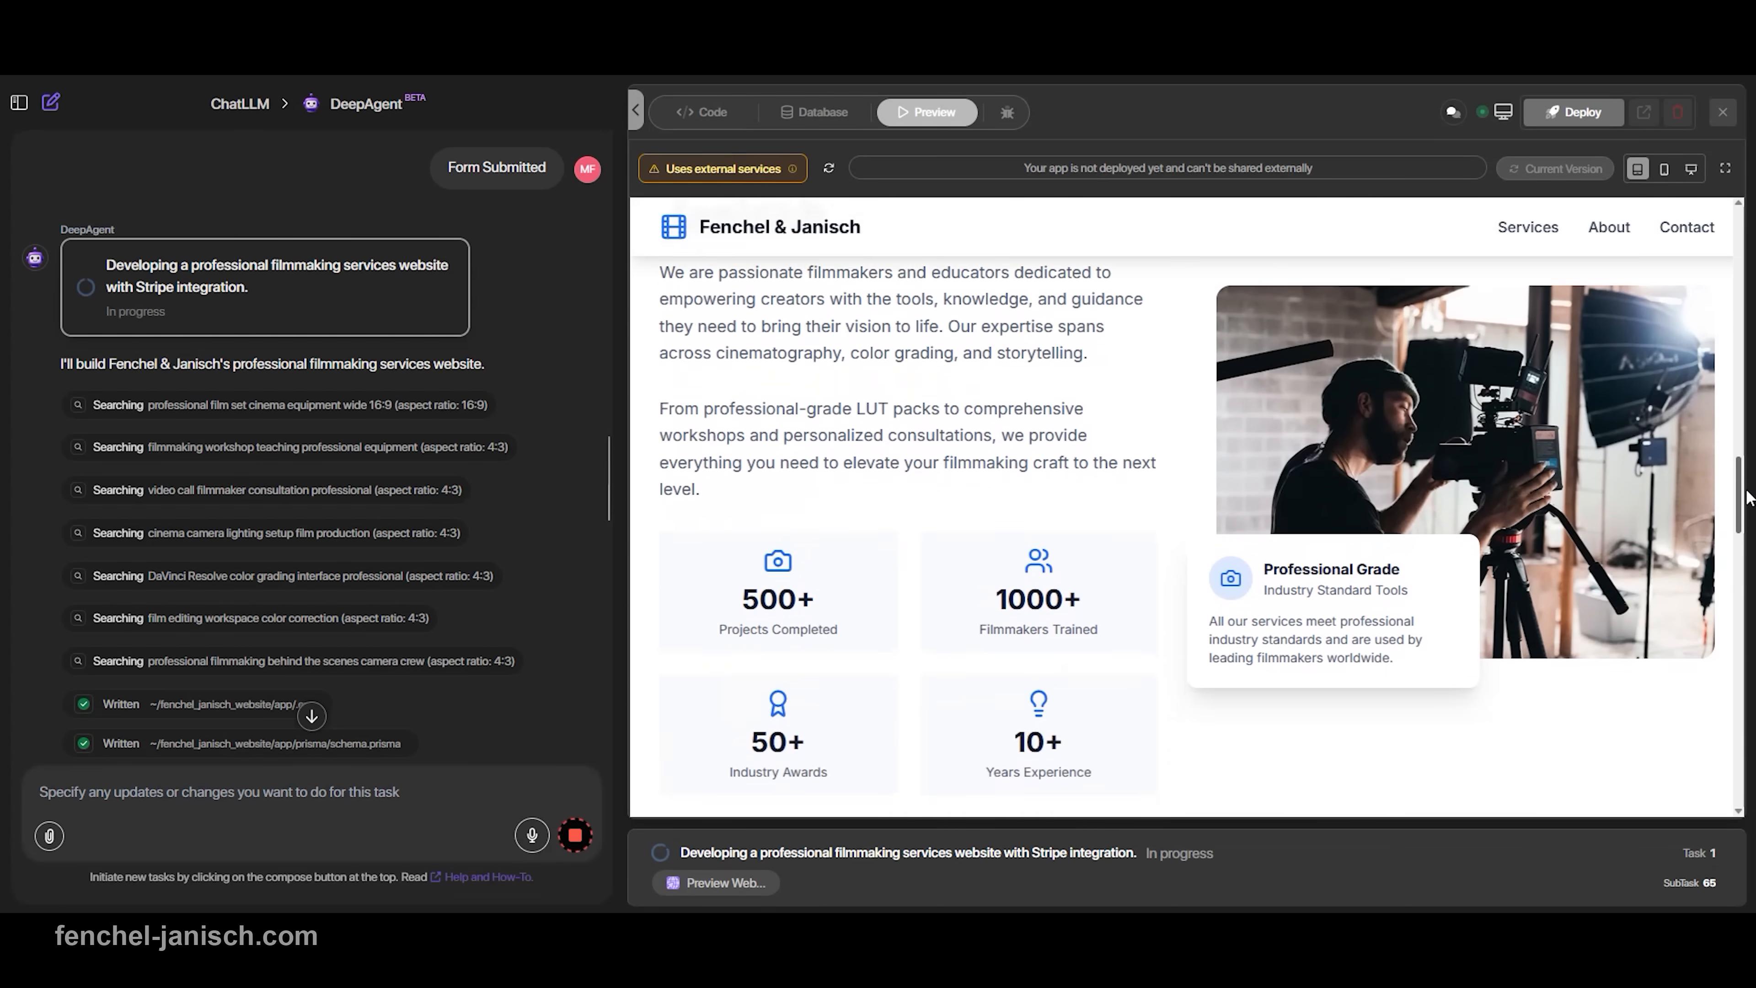
scroll("down", 3)
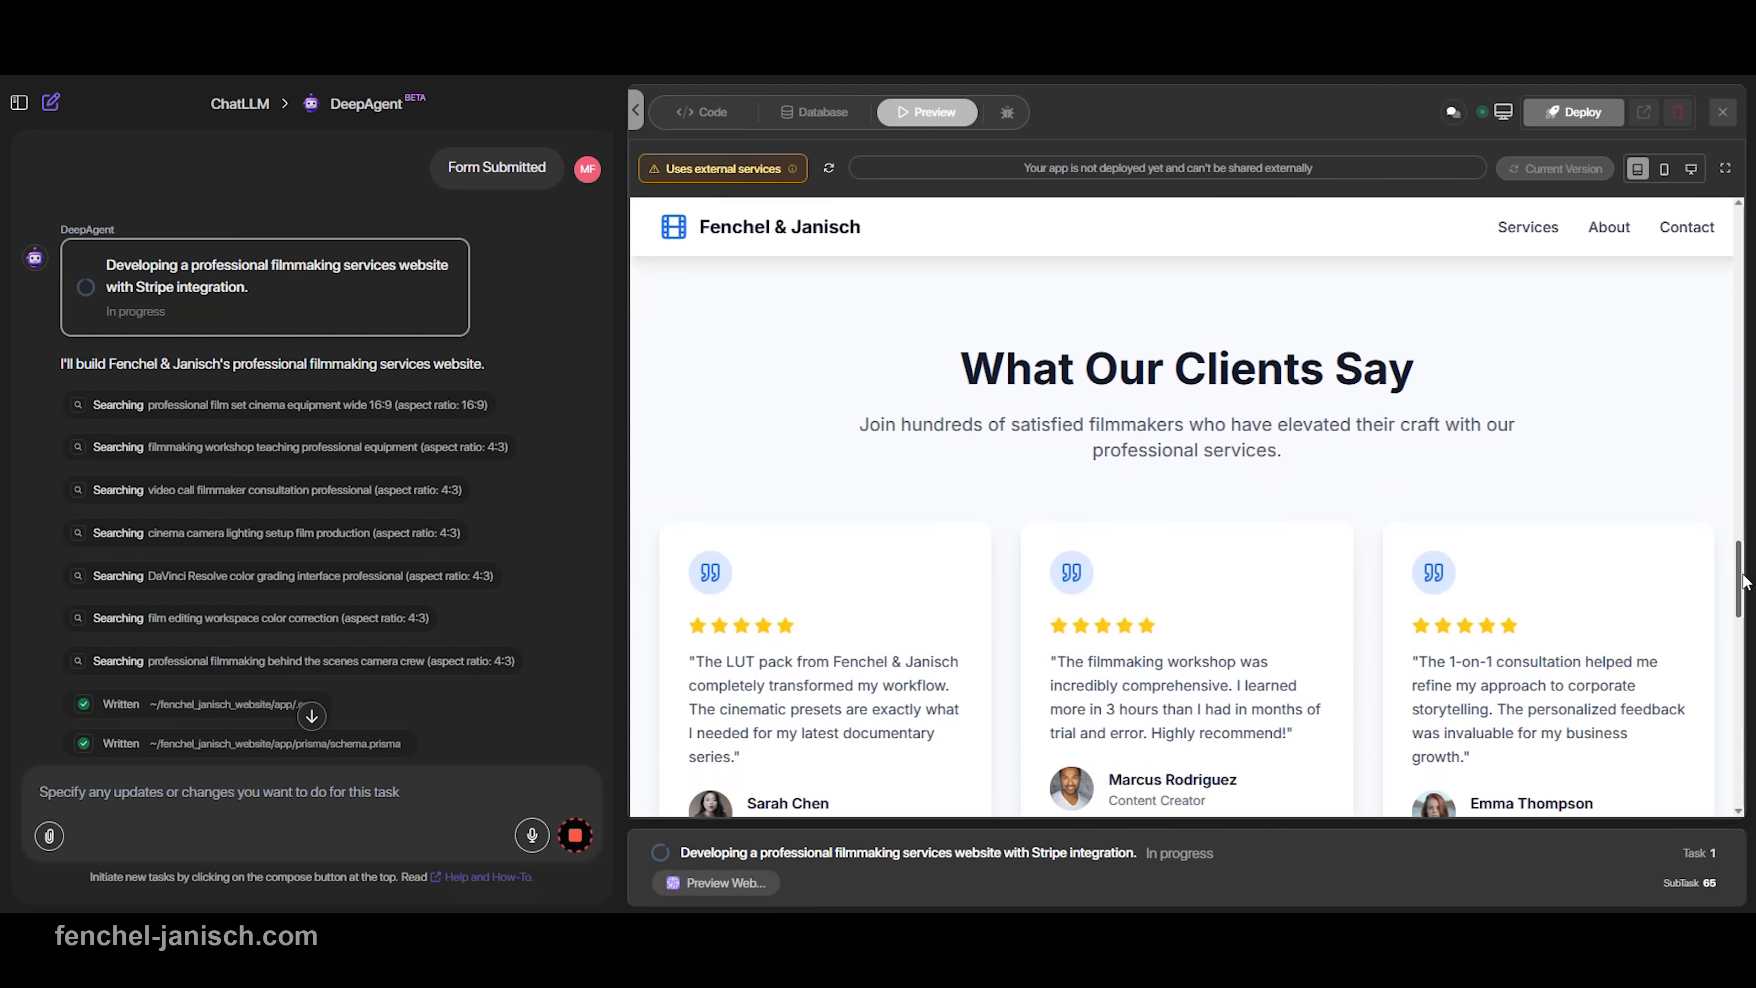
scroll("down", 3)
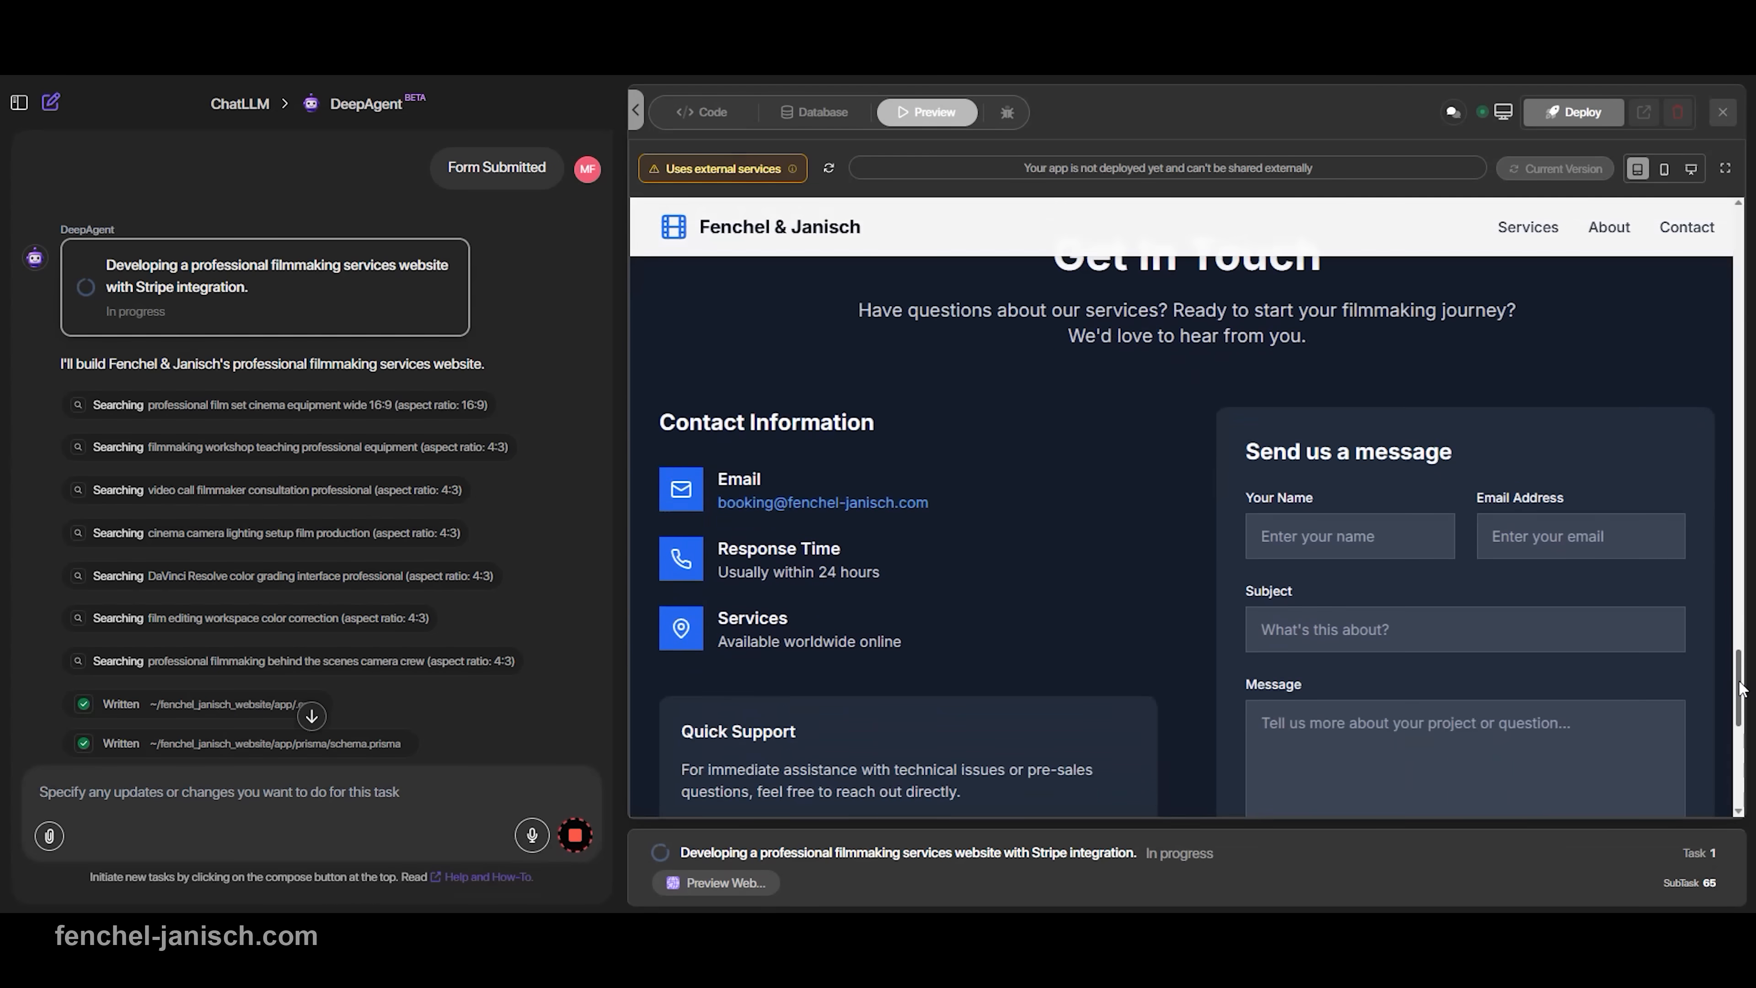
scroll("down", 3)
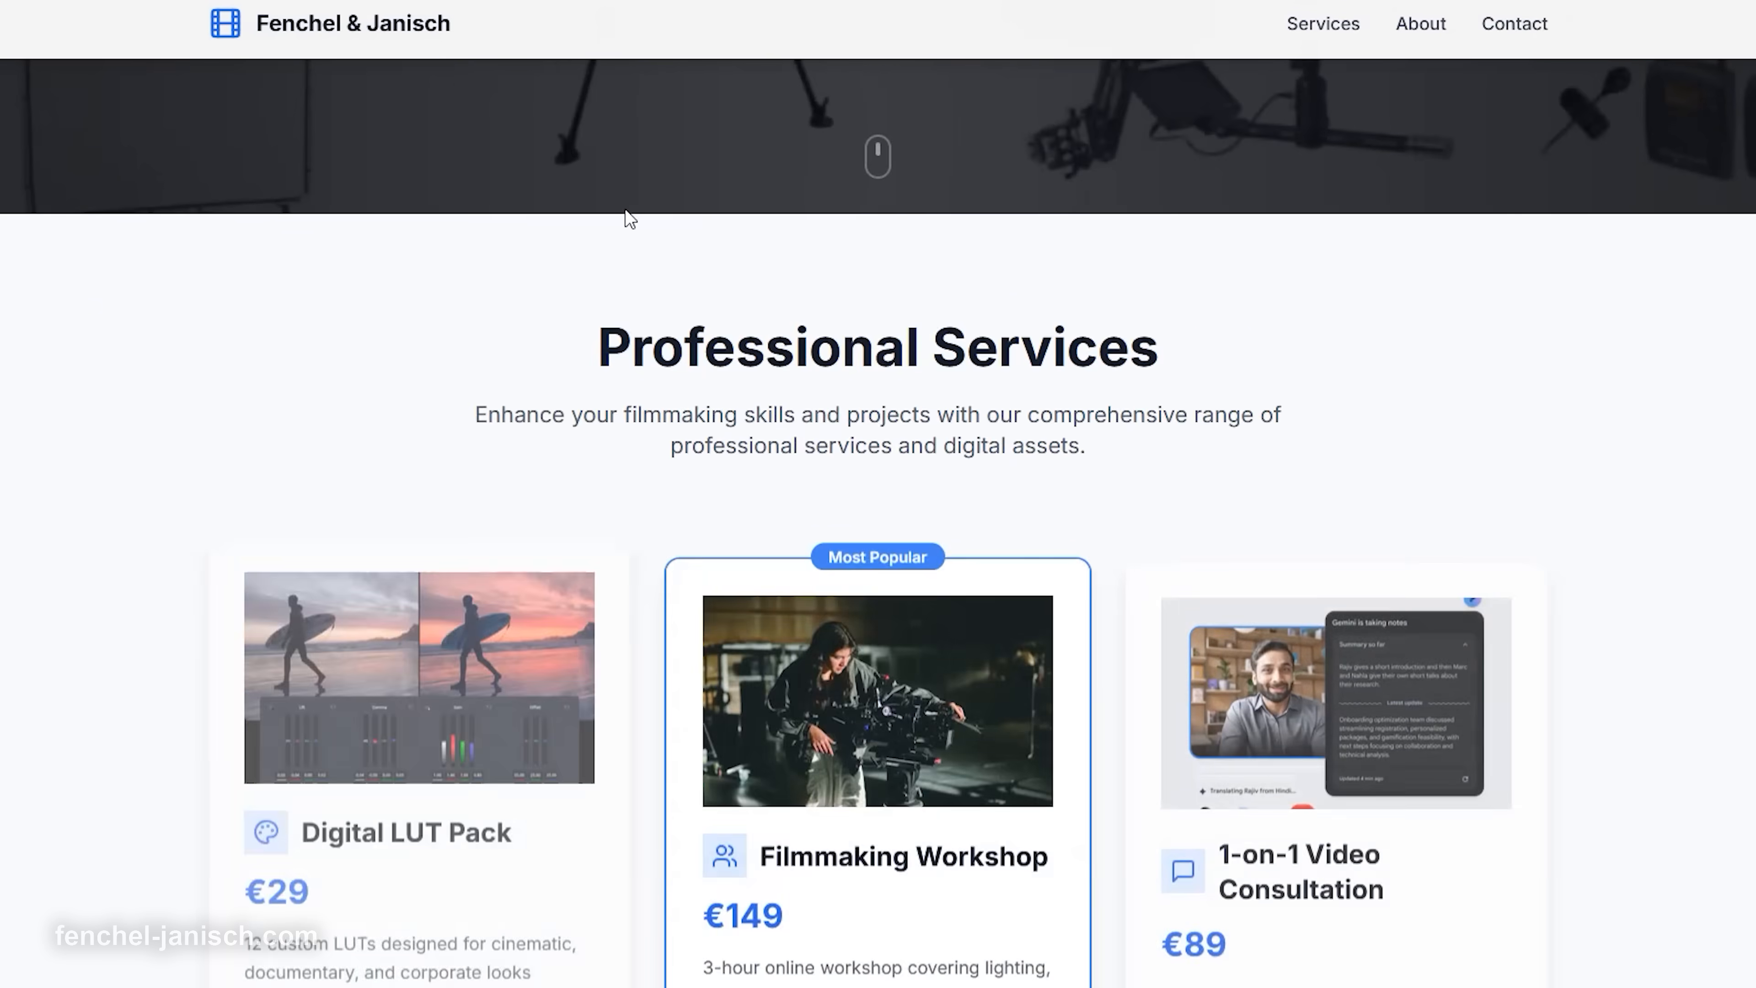
- Pay the 89,00 € consultation checkout with autofilled email and card, dismissing Firefox's save-card prompt
scroll("down", 3)
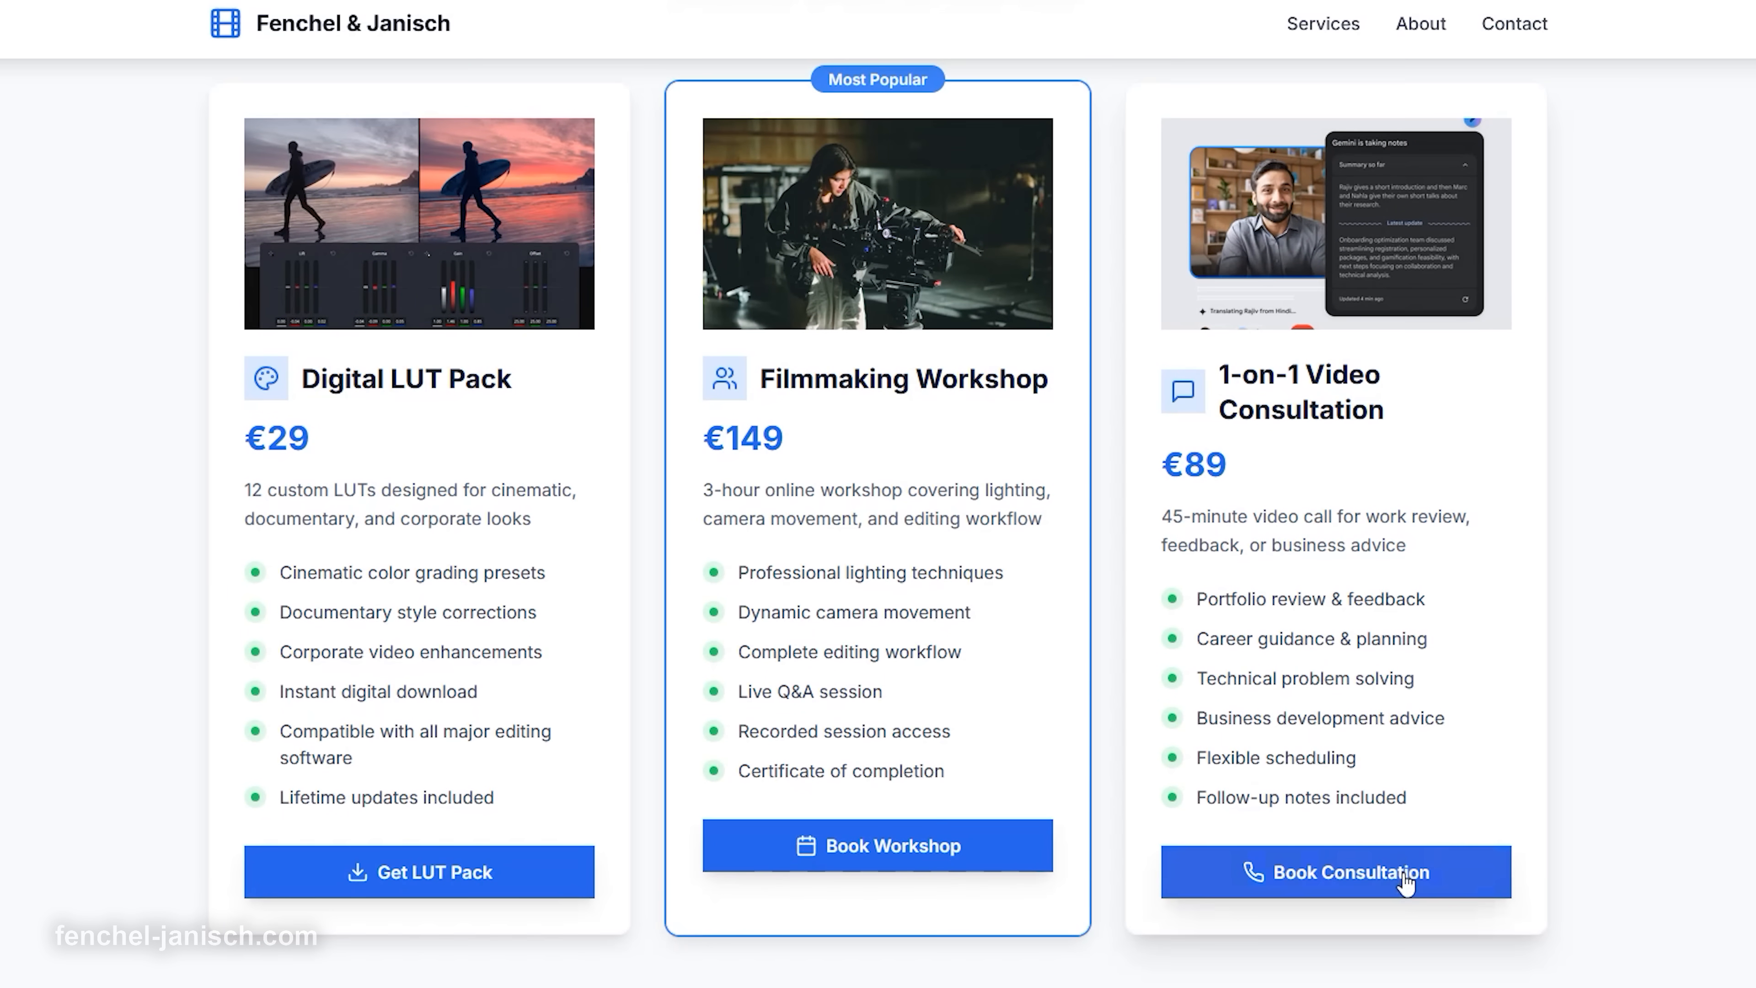
left_click(1335, 872)
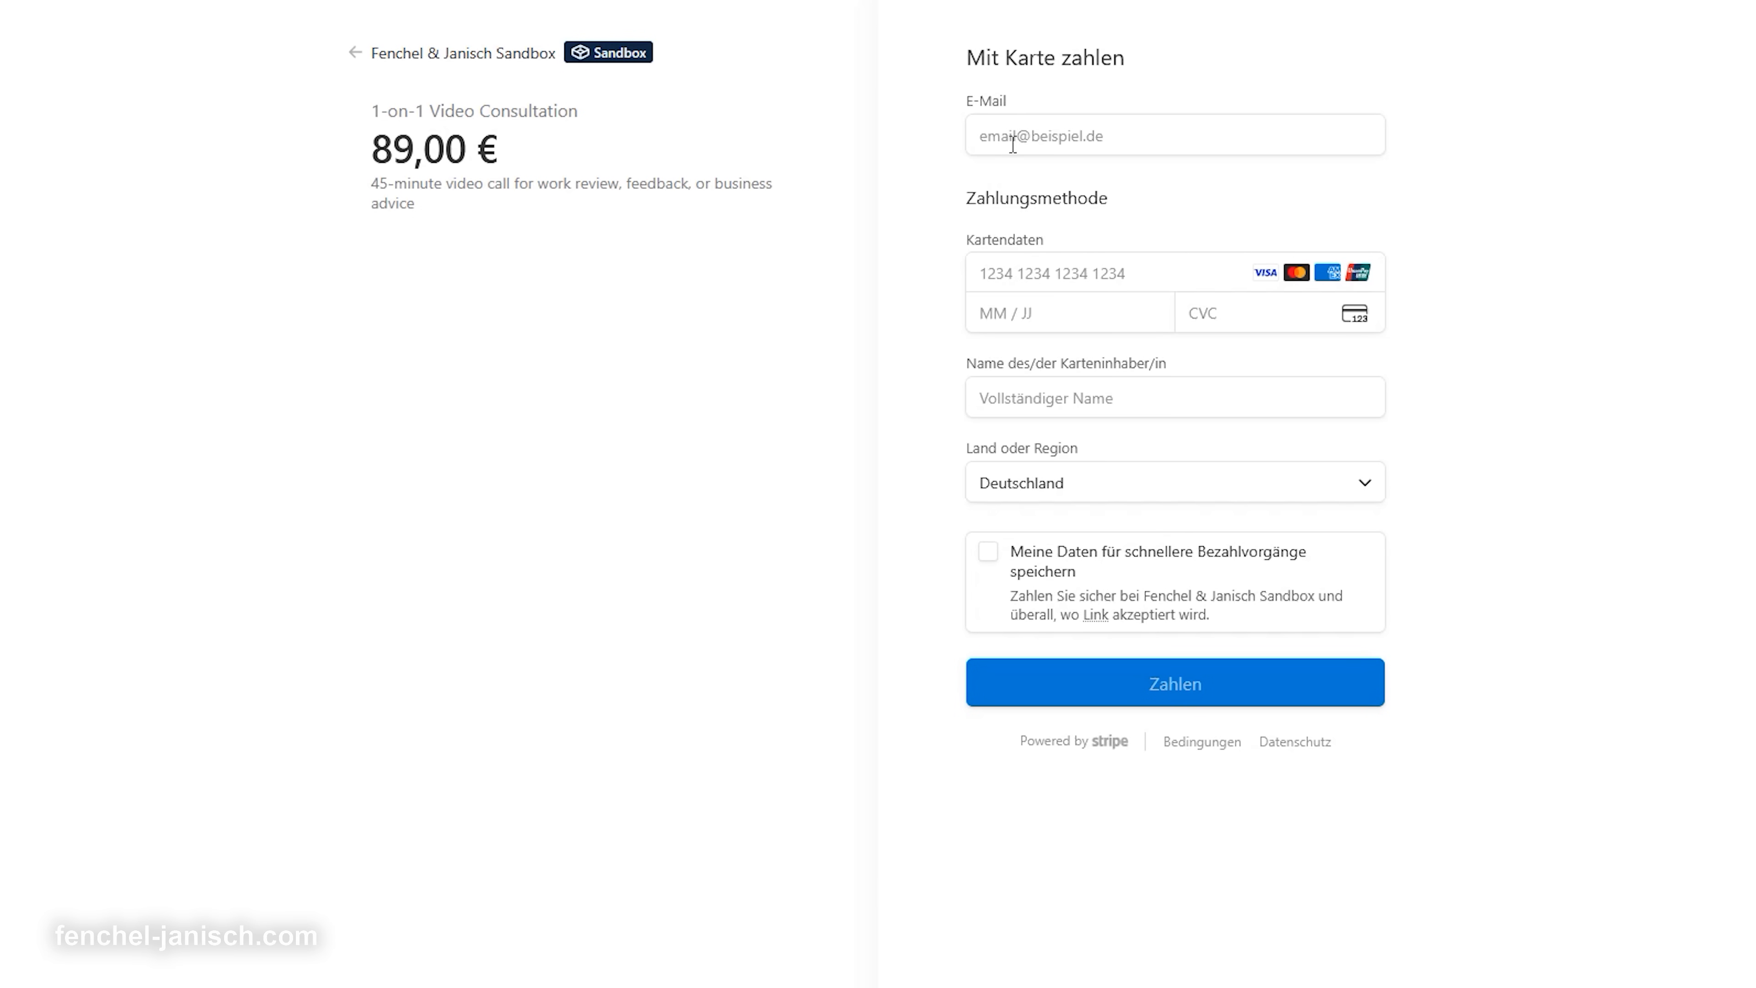
left_click(1173, 682)
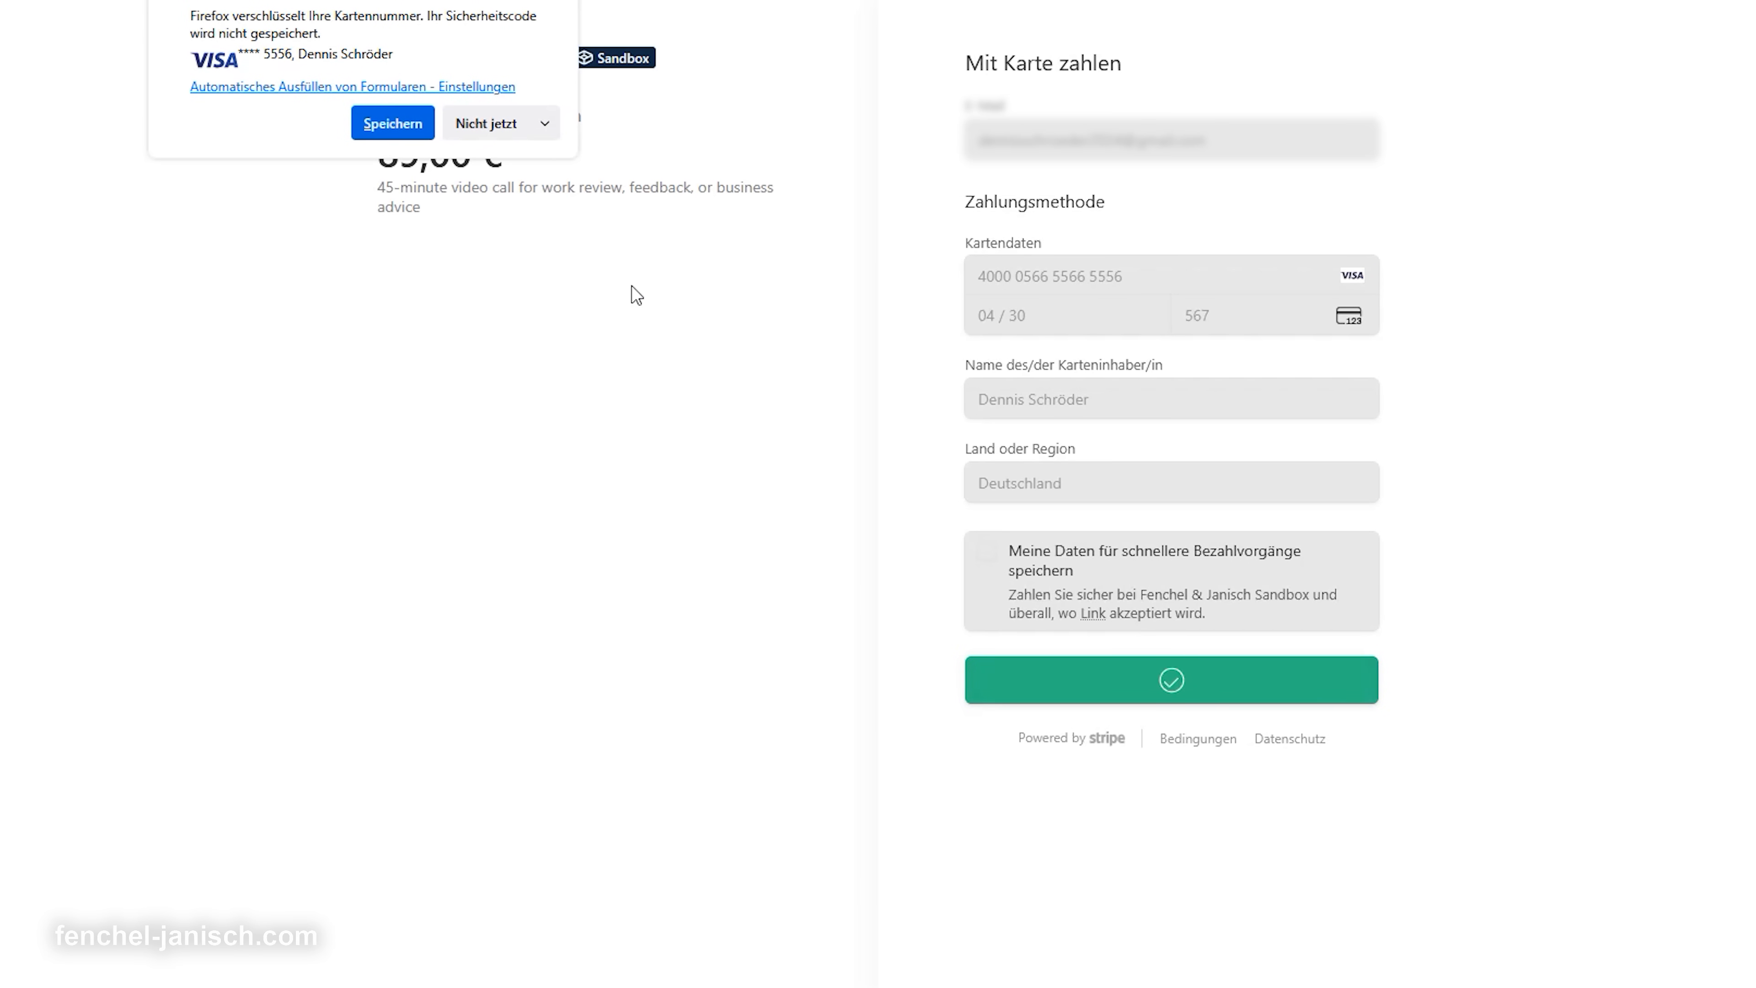
left_click(1171, 679)
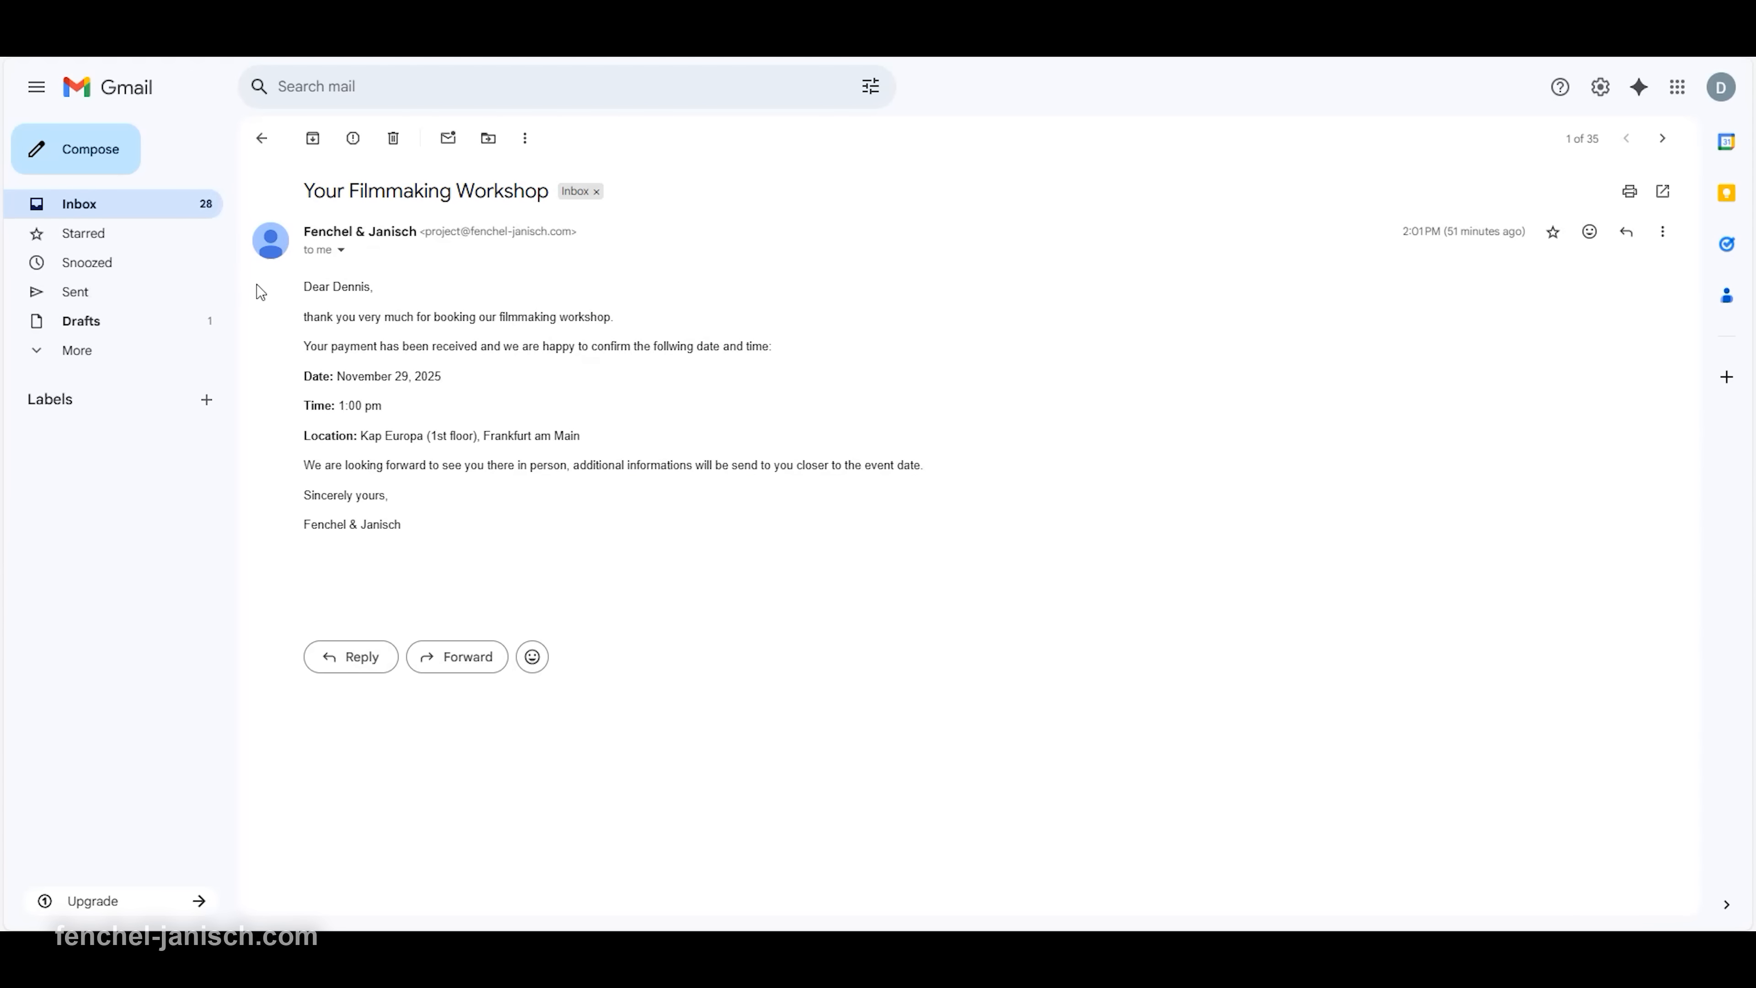
mouse_move(268, 360)
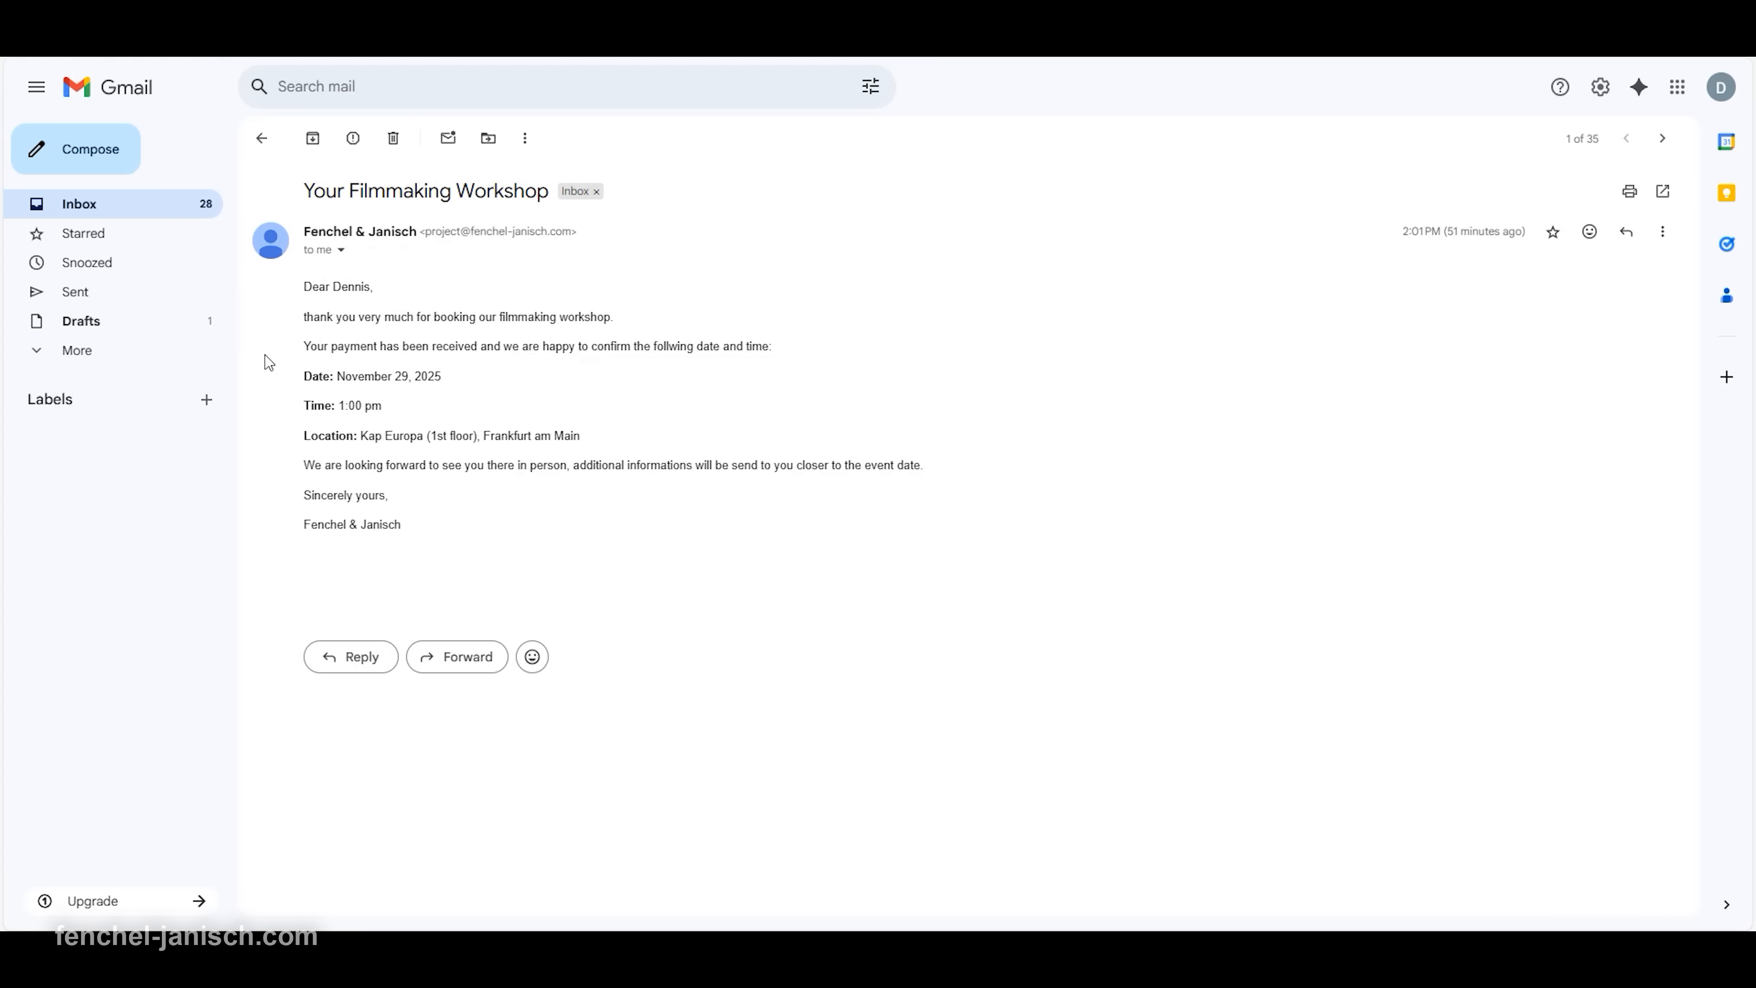
mouse_move(268, 438)
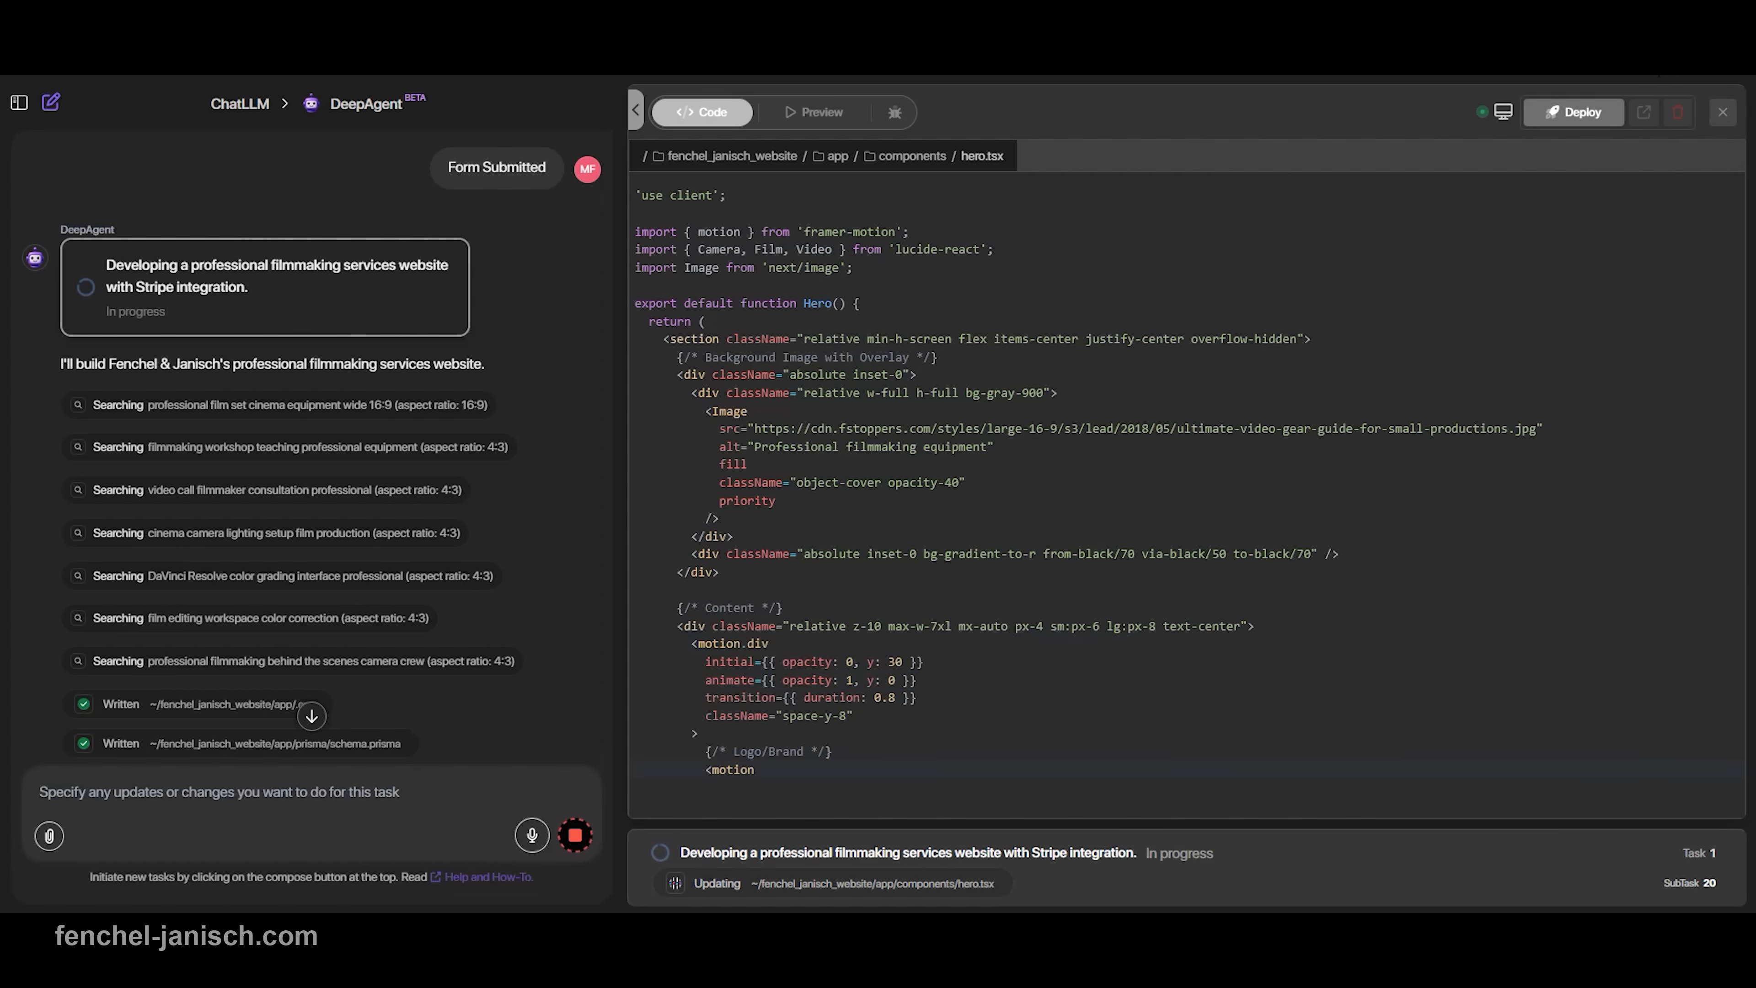
scroll("down", 3)
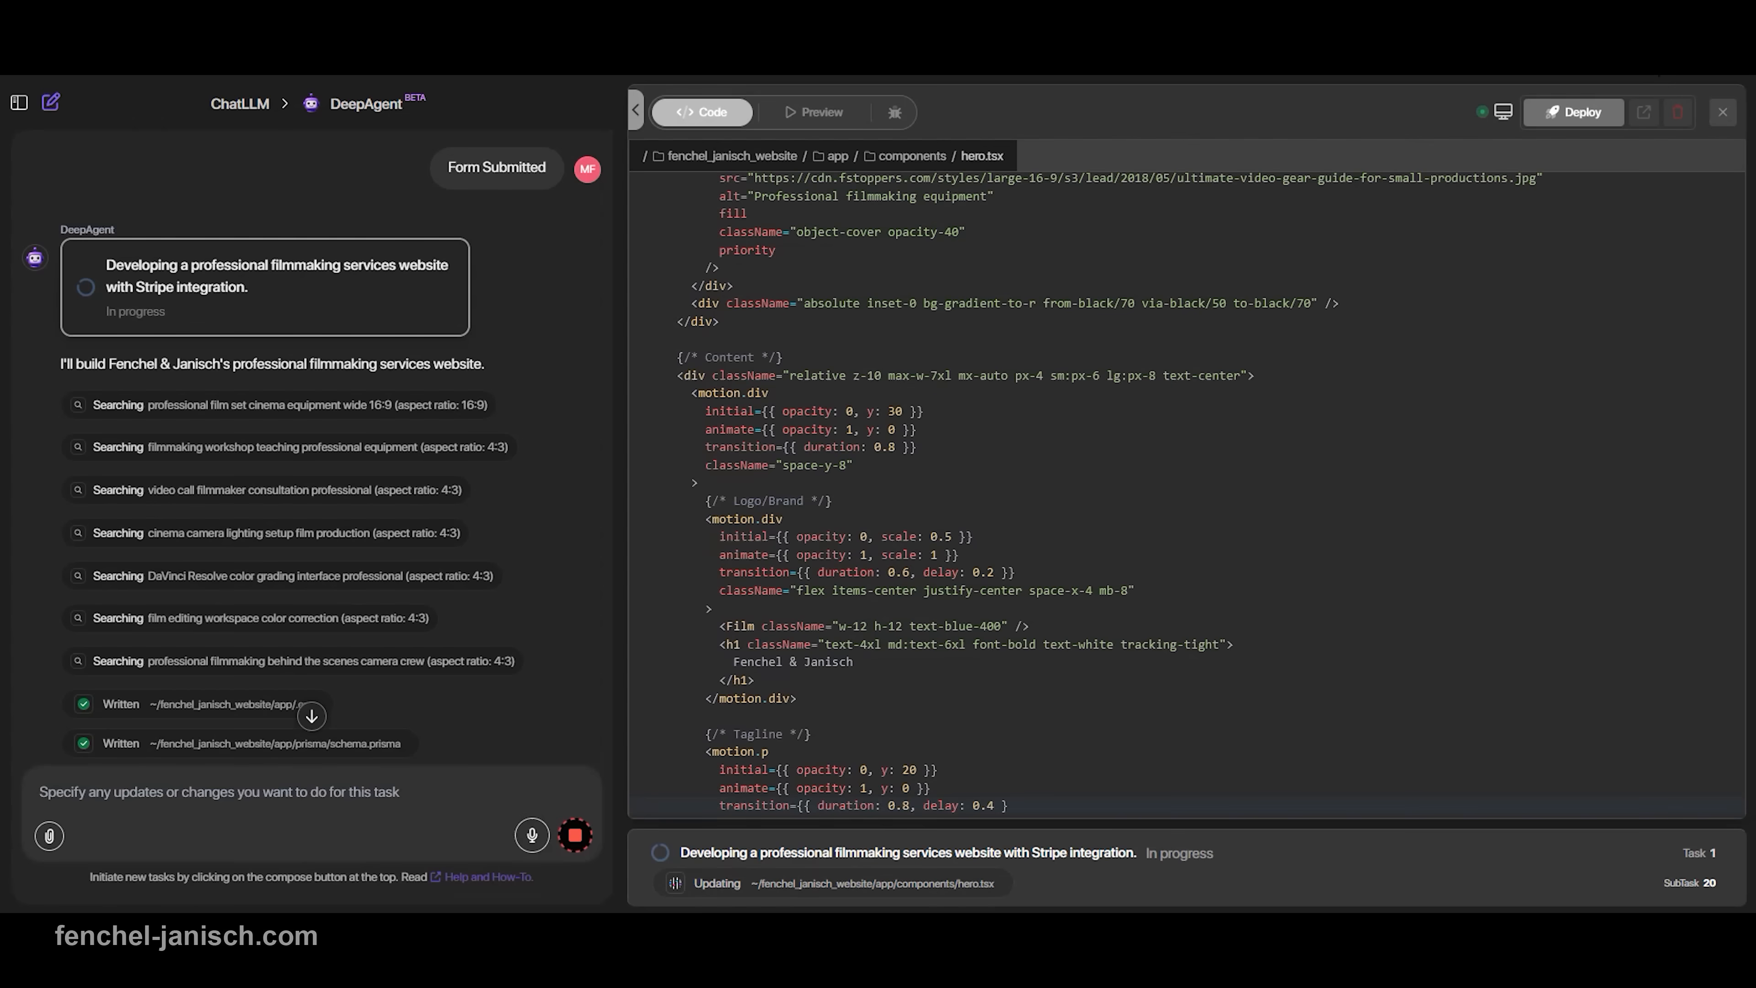
scroll("down", 3)
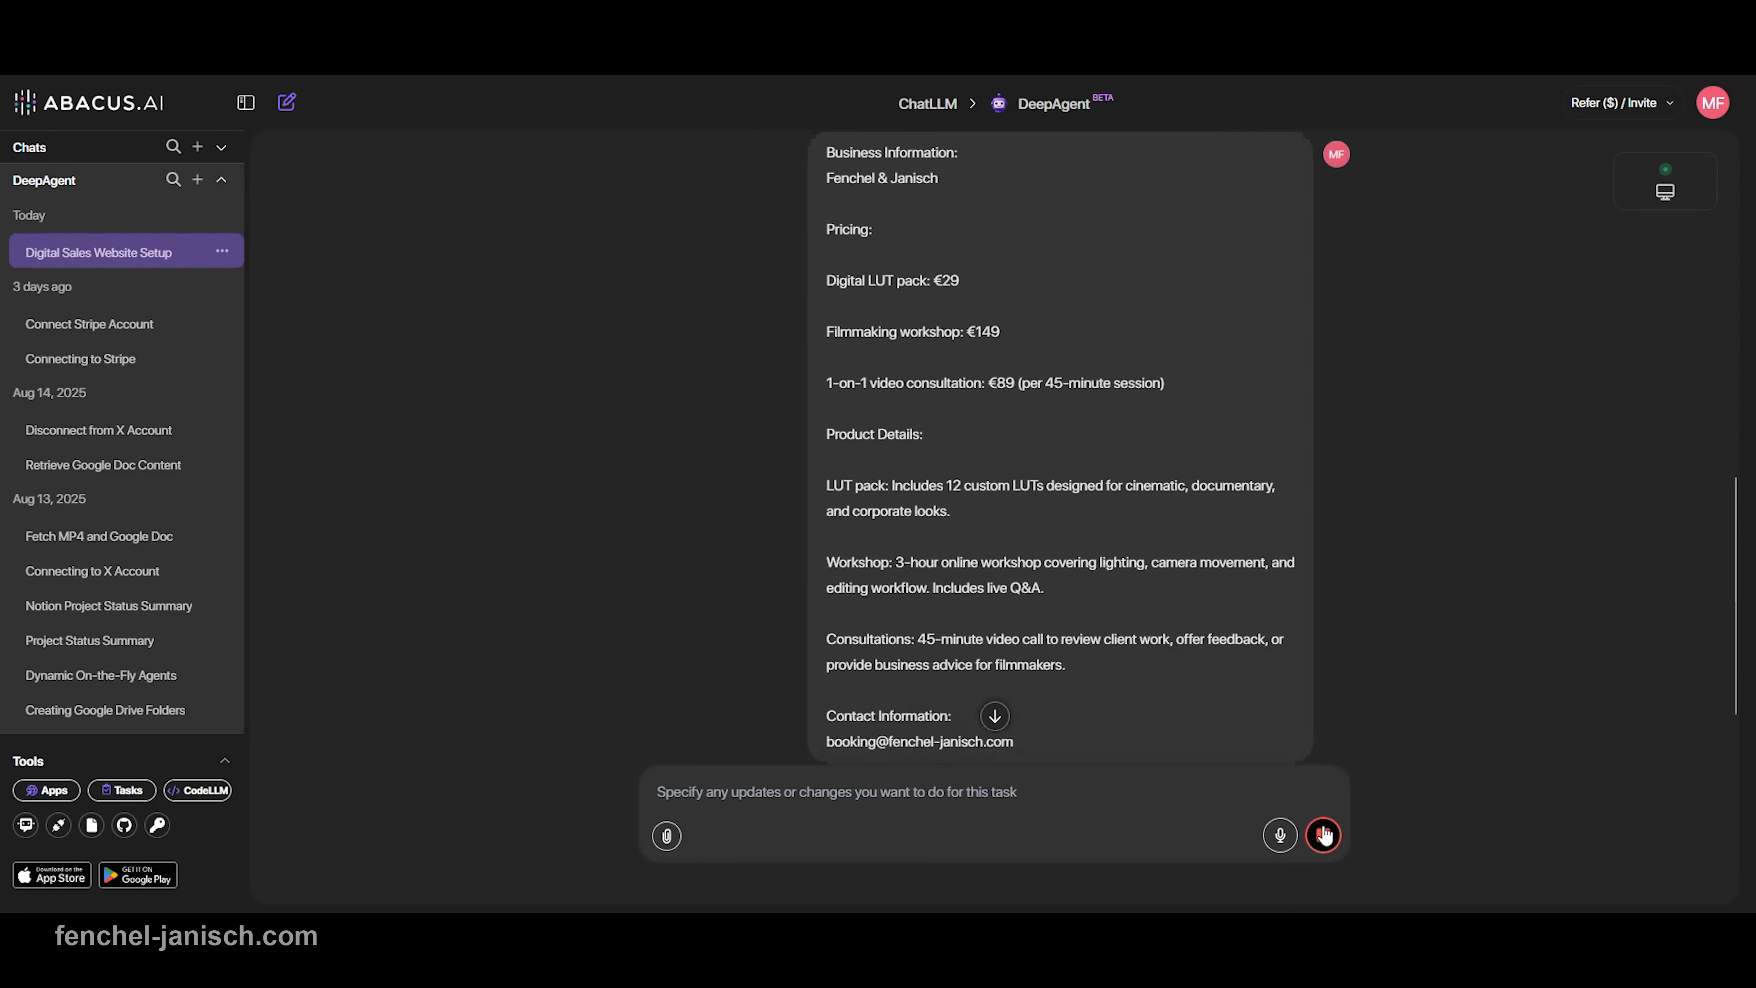
left_click(1323, 835)
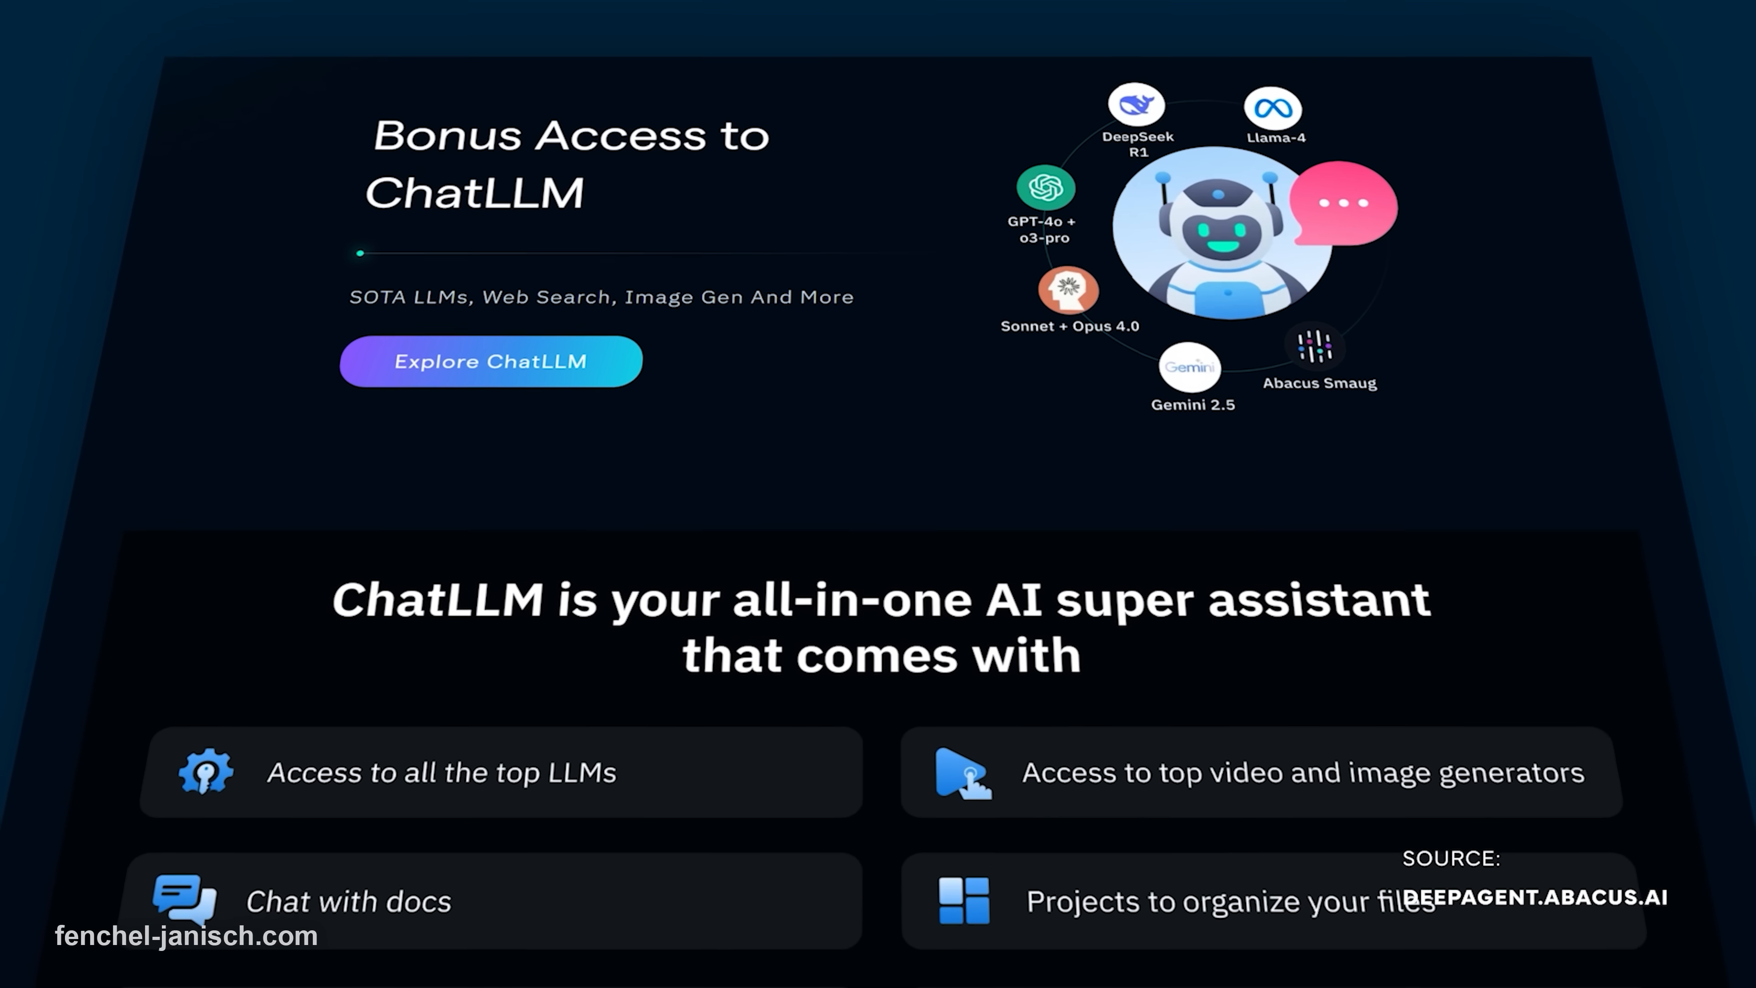
scroll("down", 3)
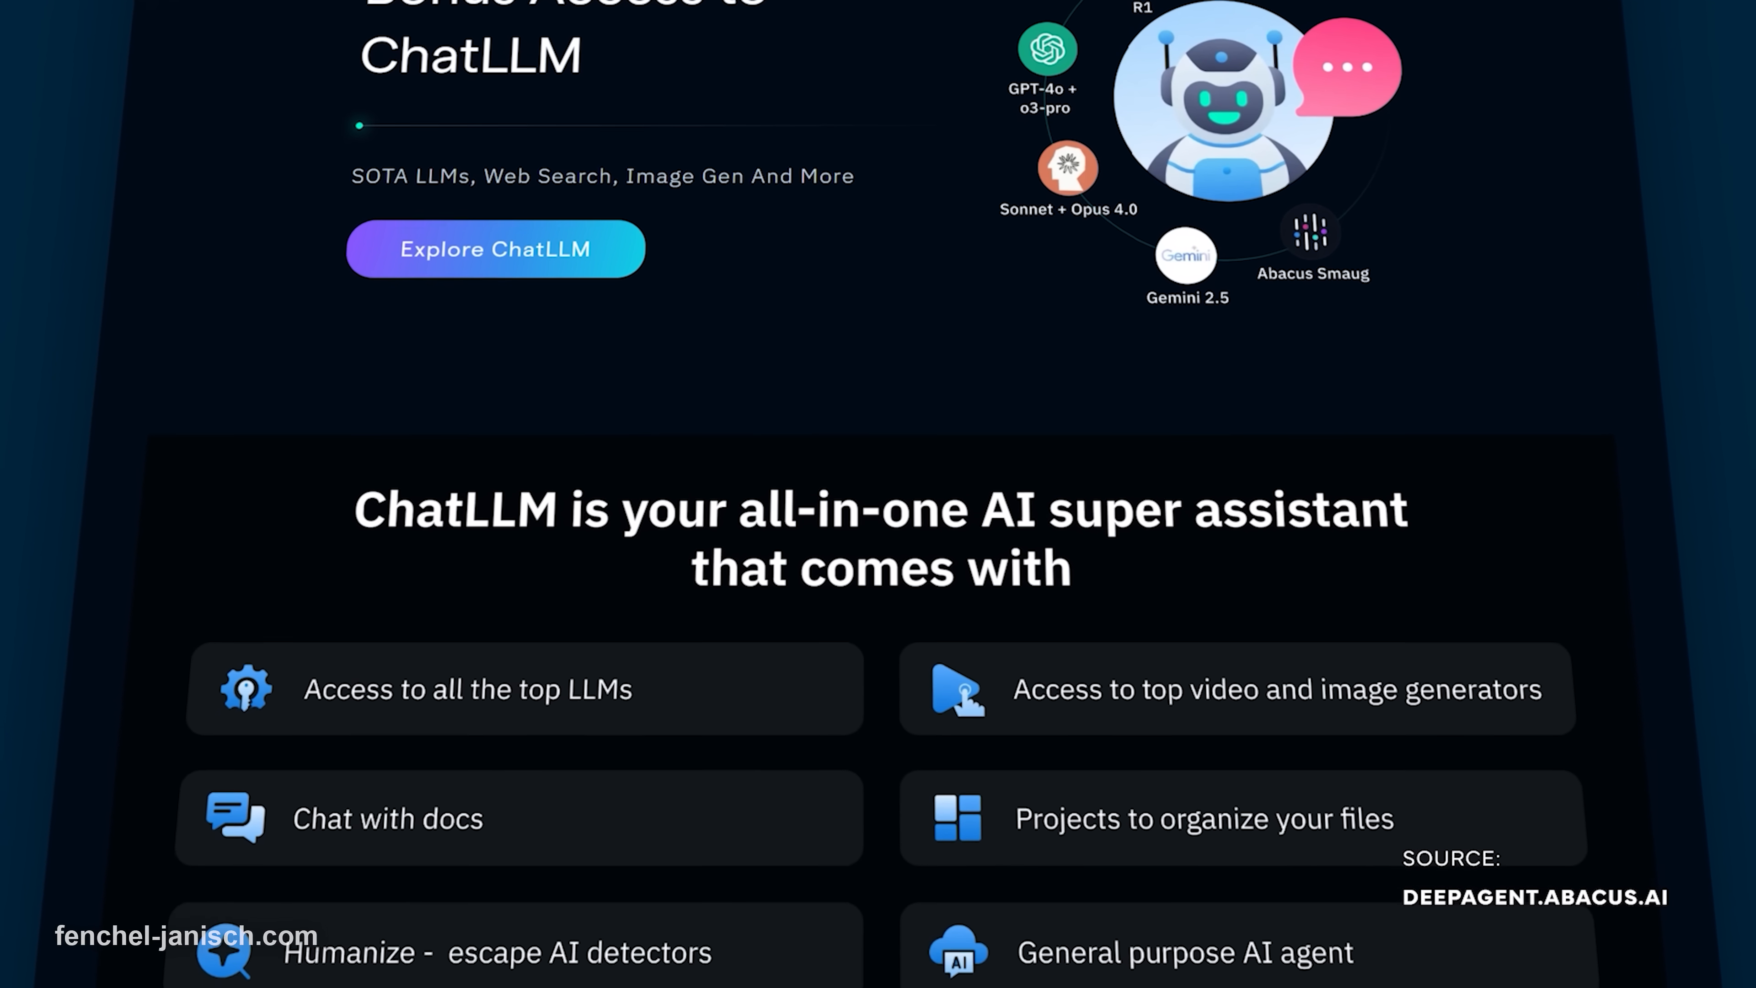
scroll("down", 3)
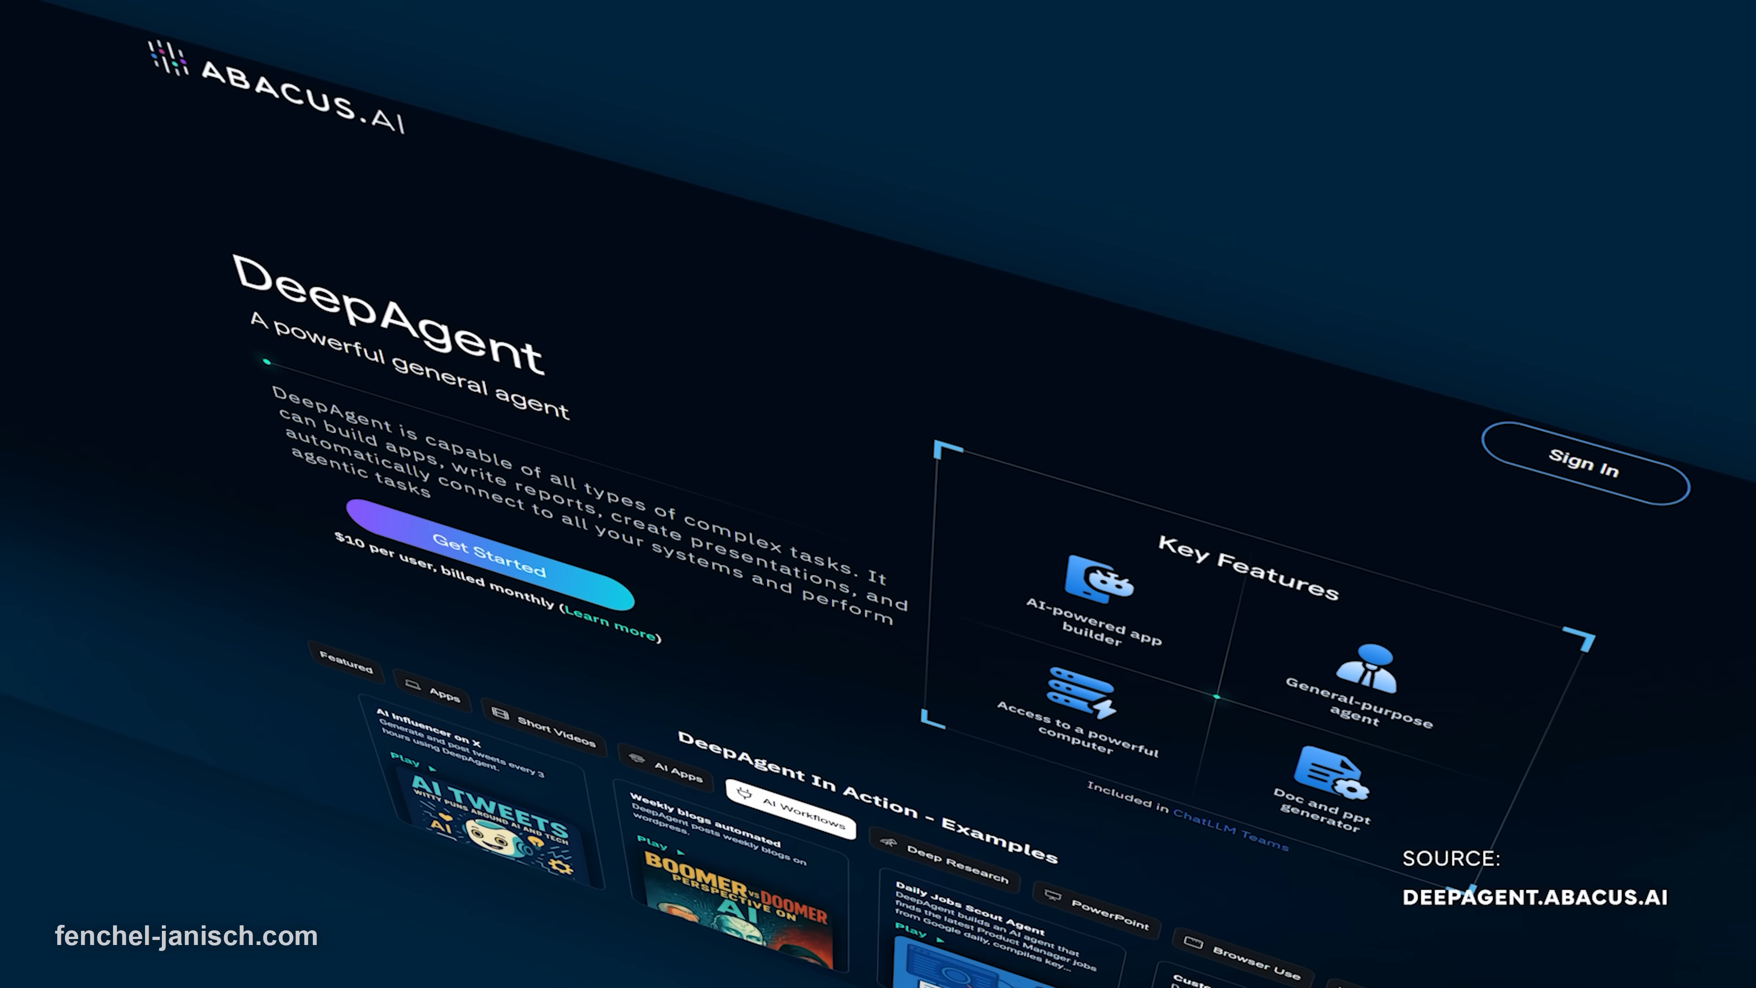
scroll("down", 3)
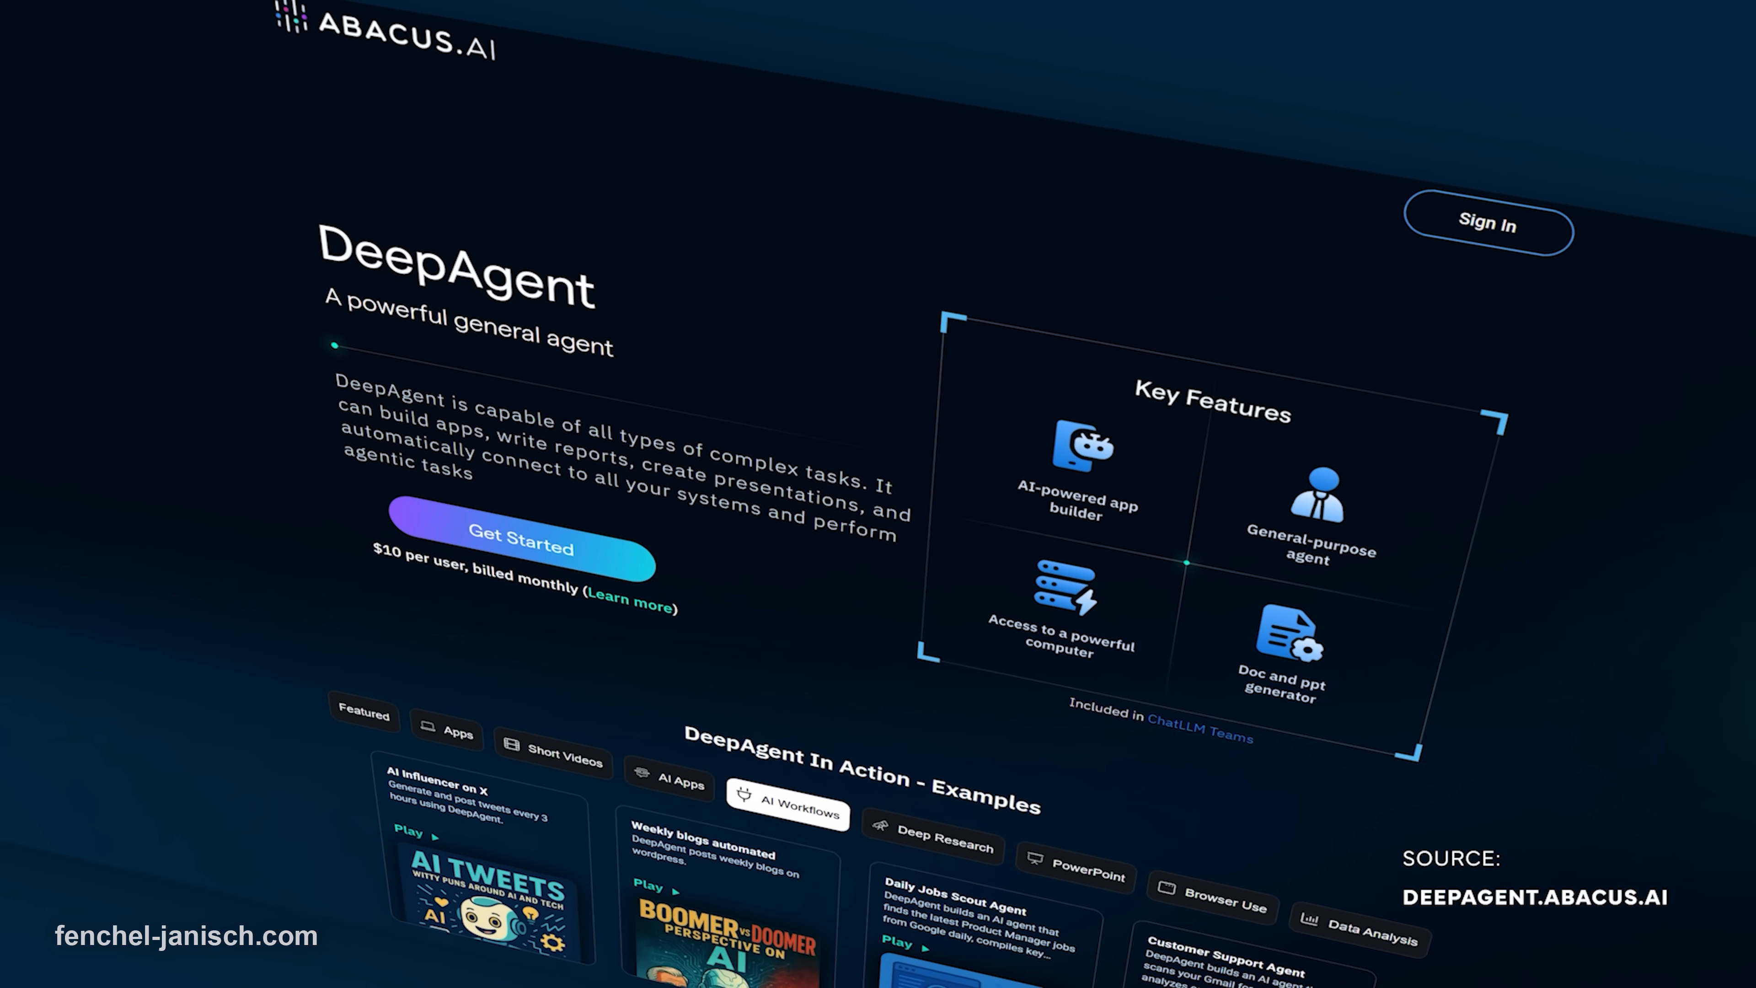